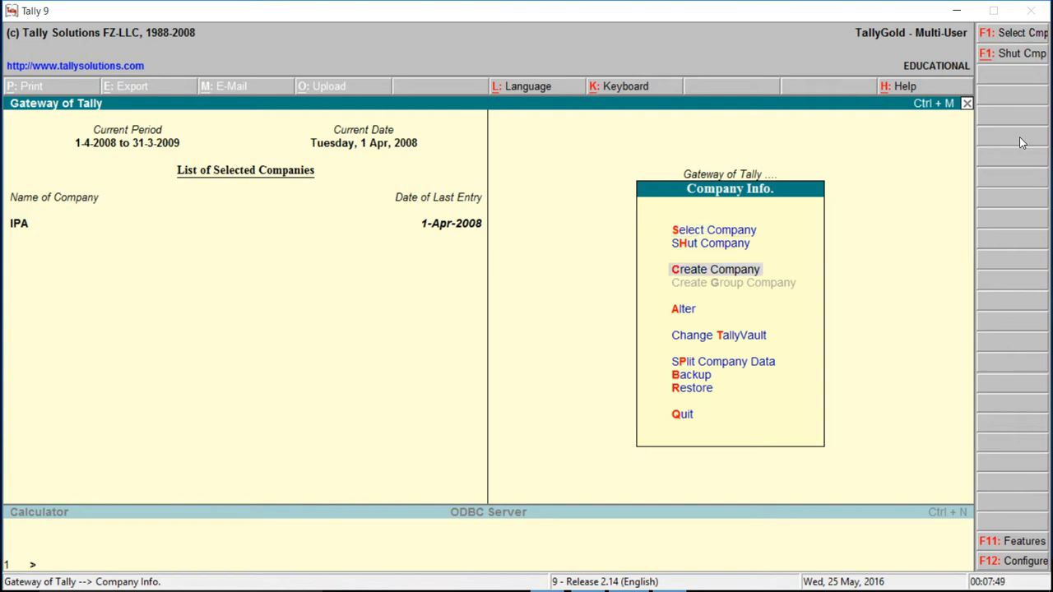
Step: Create a new company named SS FURNITURE
click(715, 269)
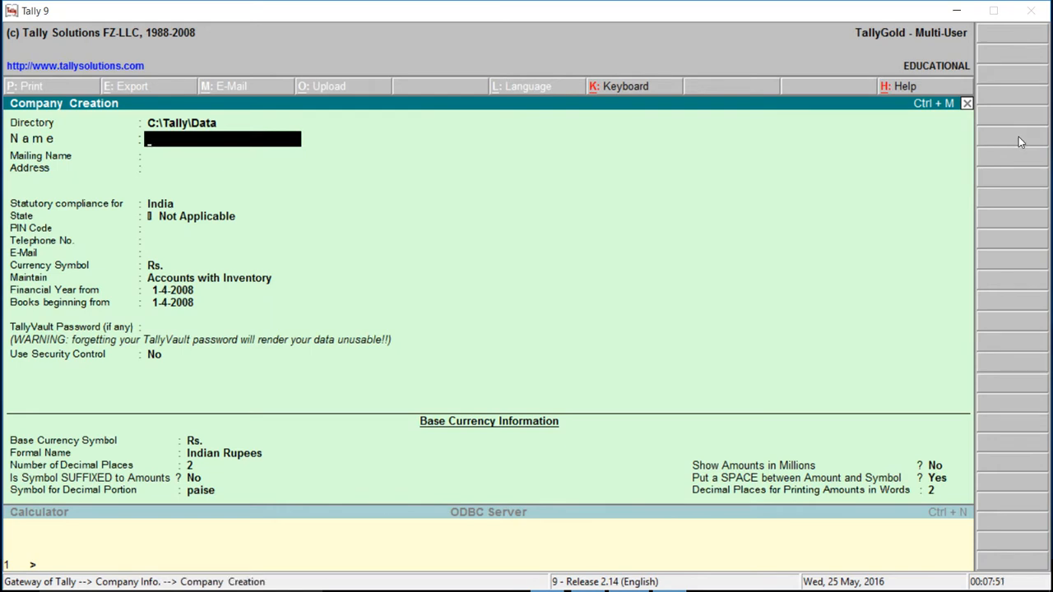
text(SSS)
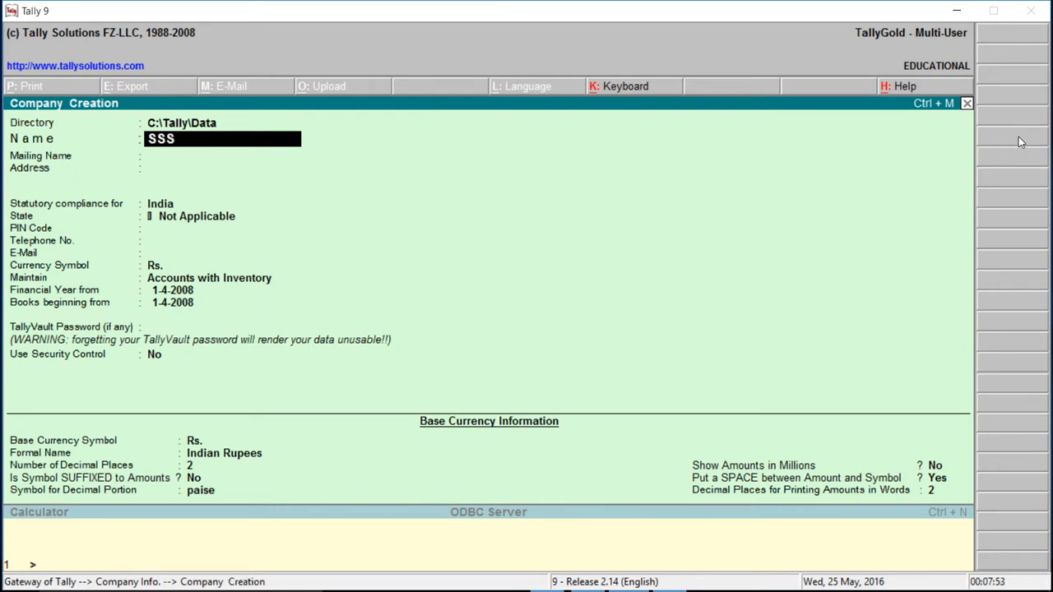
key(backspace)
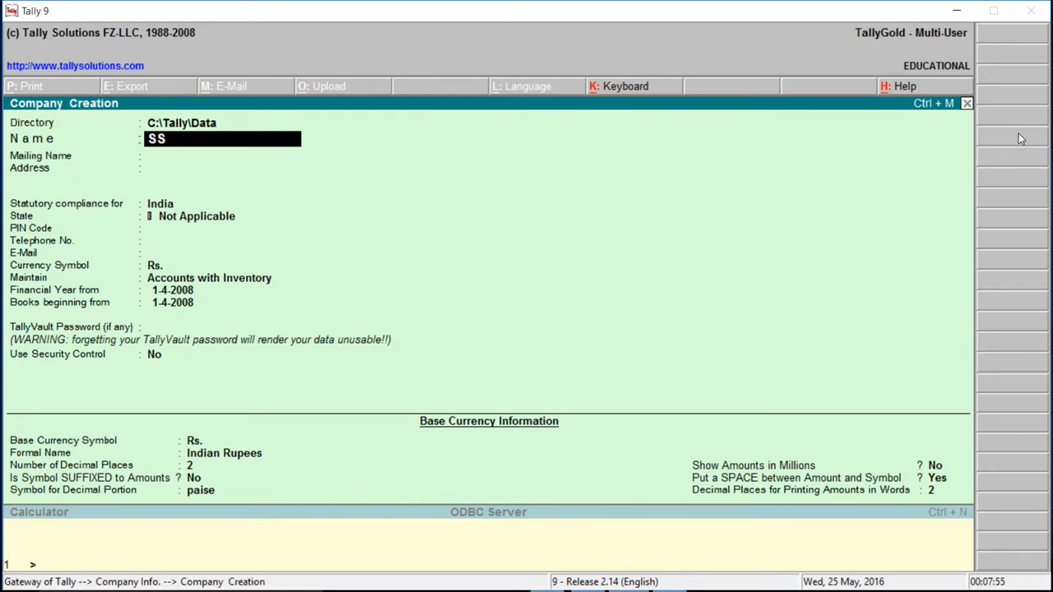
text(FURN)
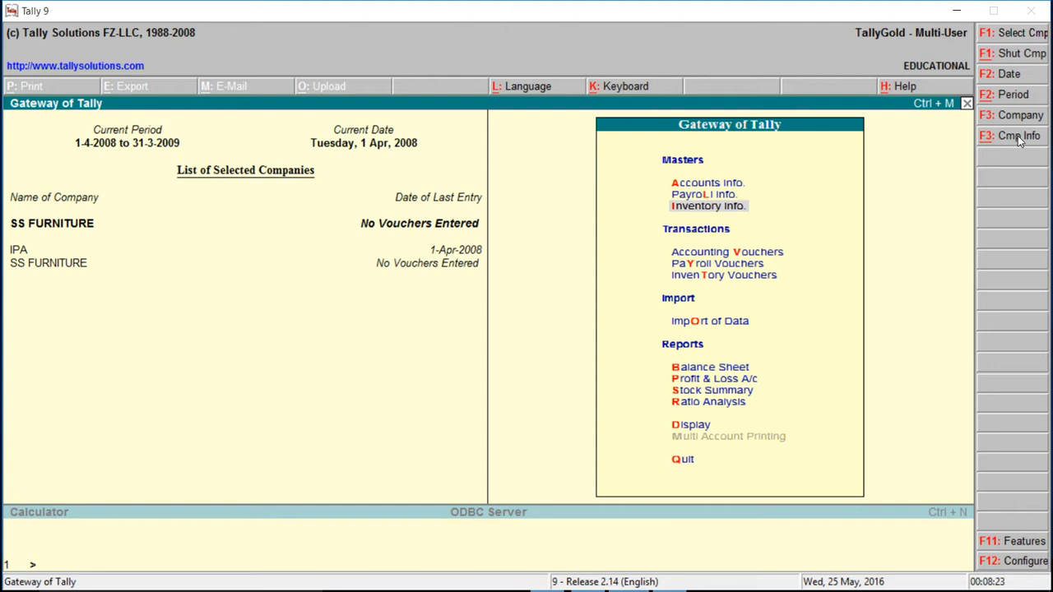
Step: Create a single stock group named FURNITURE from Inventory Info
click(708, 206)
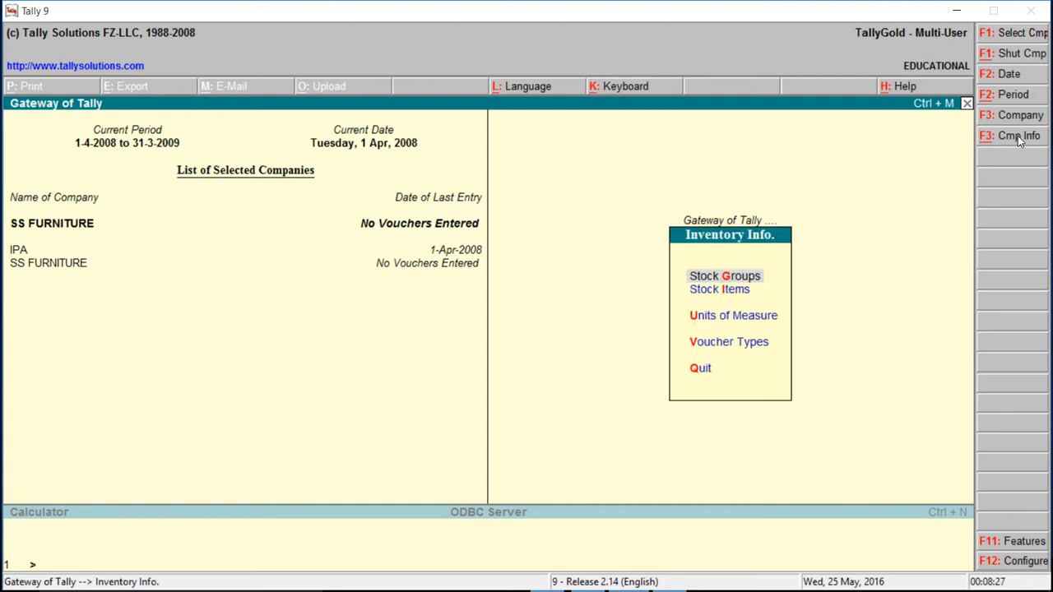
click(725, 276)
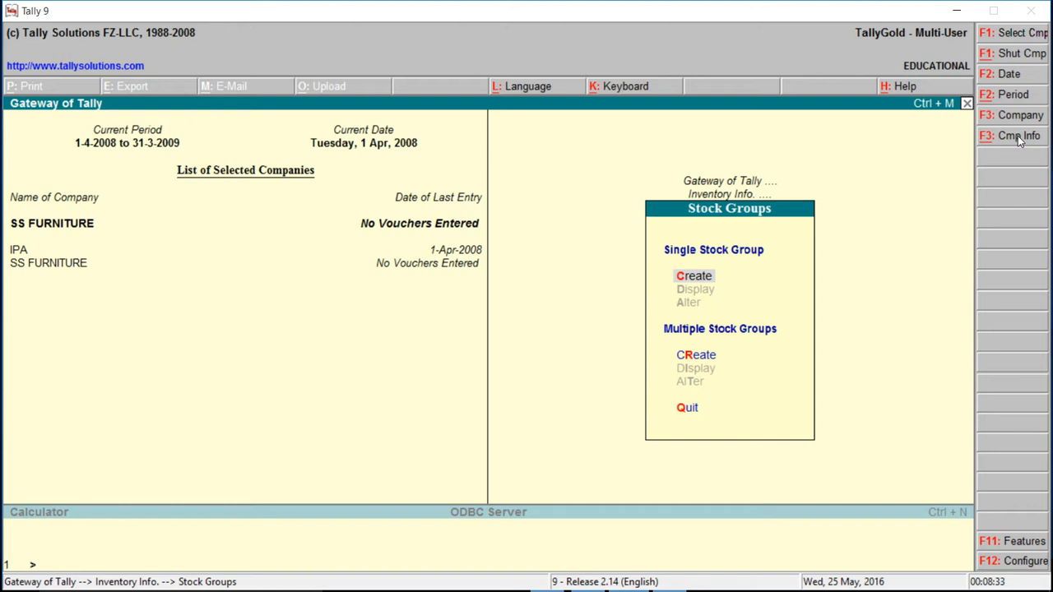
click(693, 275)
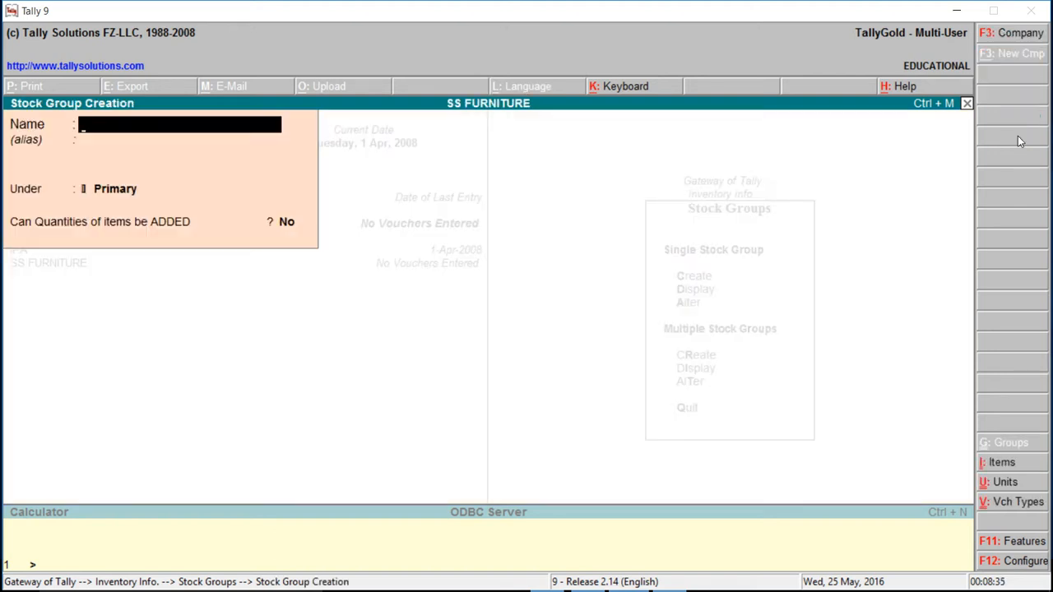
text(FURNIT)
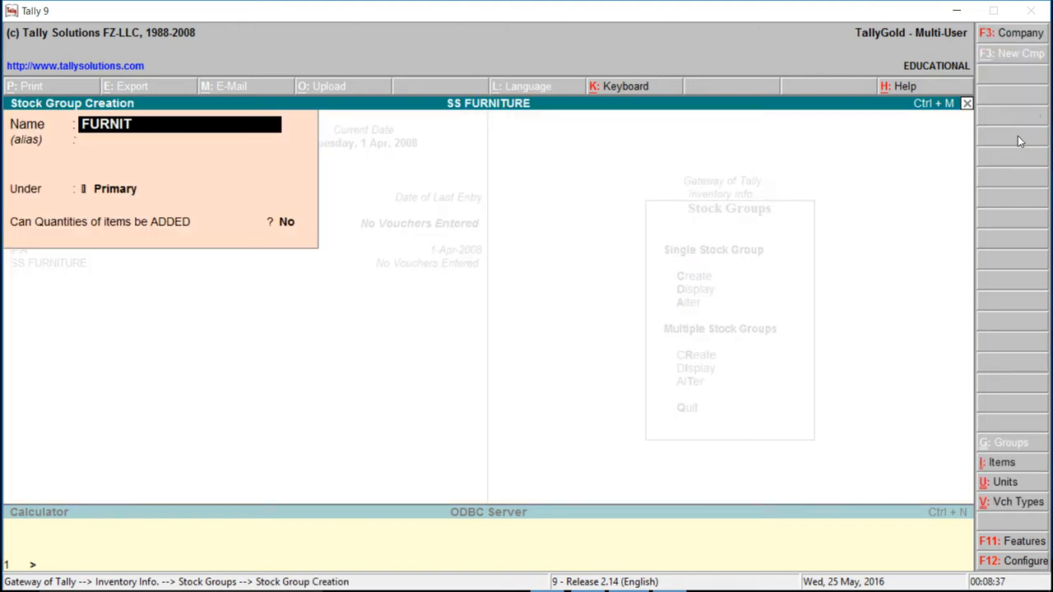
text(URE)
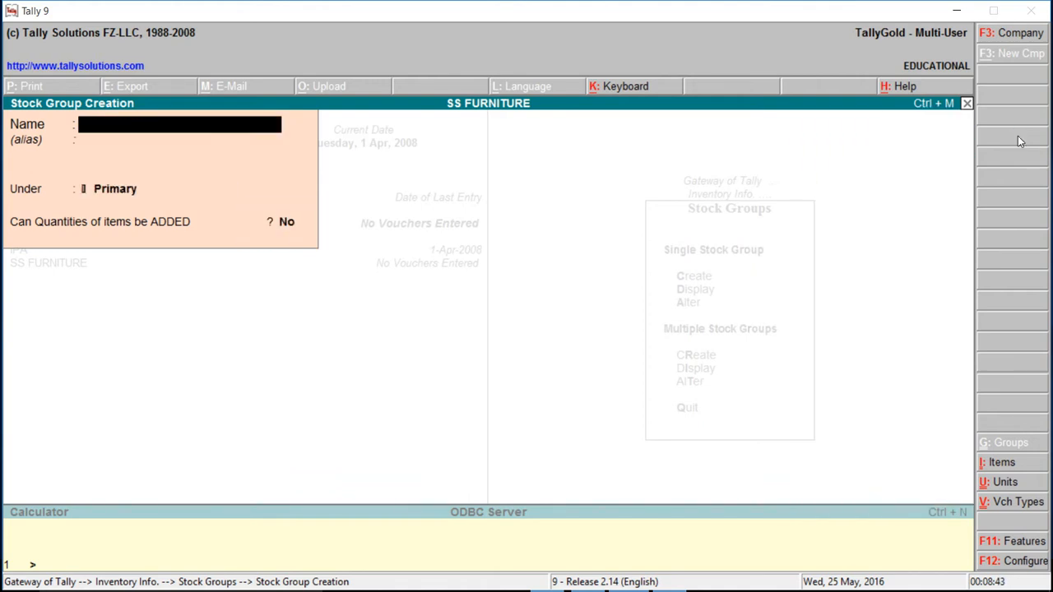
key(Escape)
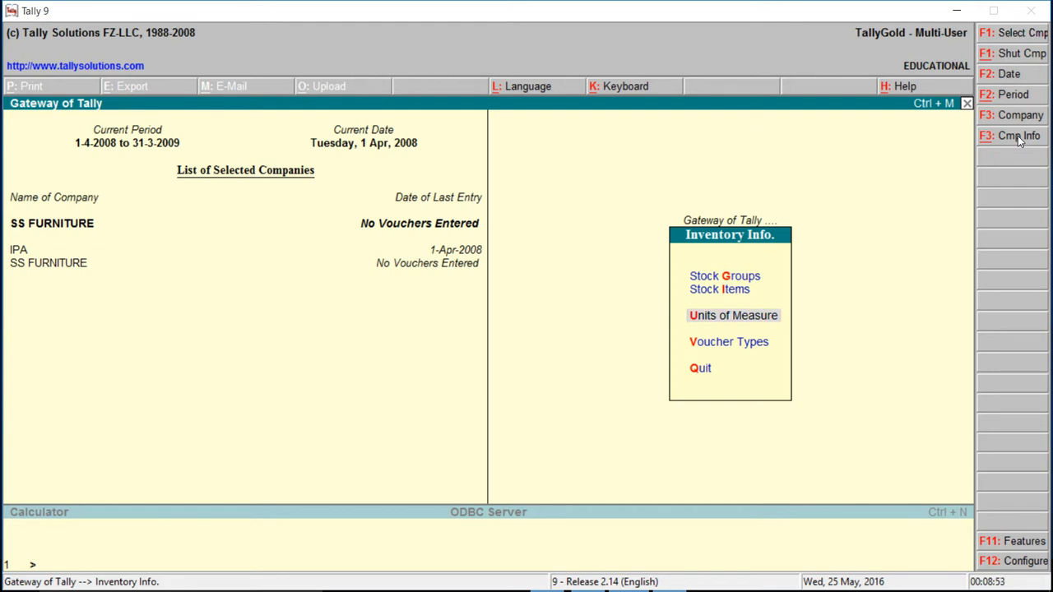
Step: Create the gln (Gallon) and Mtr (Meter, 2 decimals) units of measure
click(733, 315)
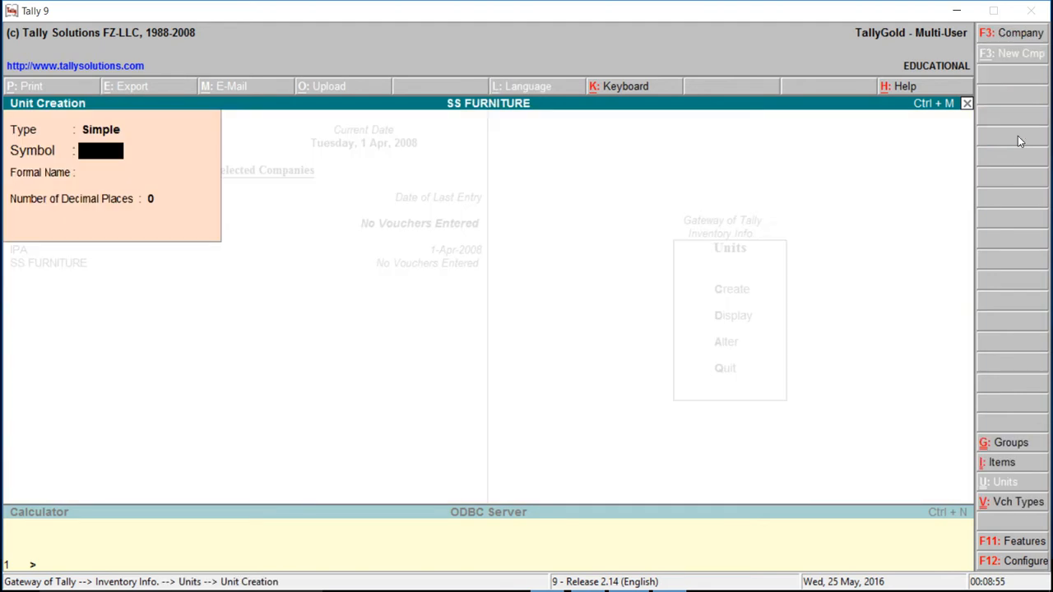
text(g)
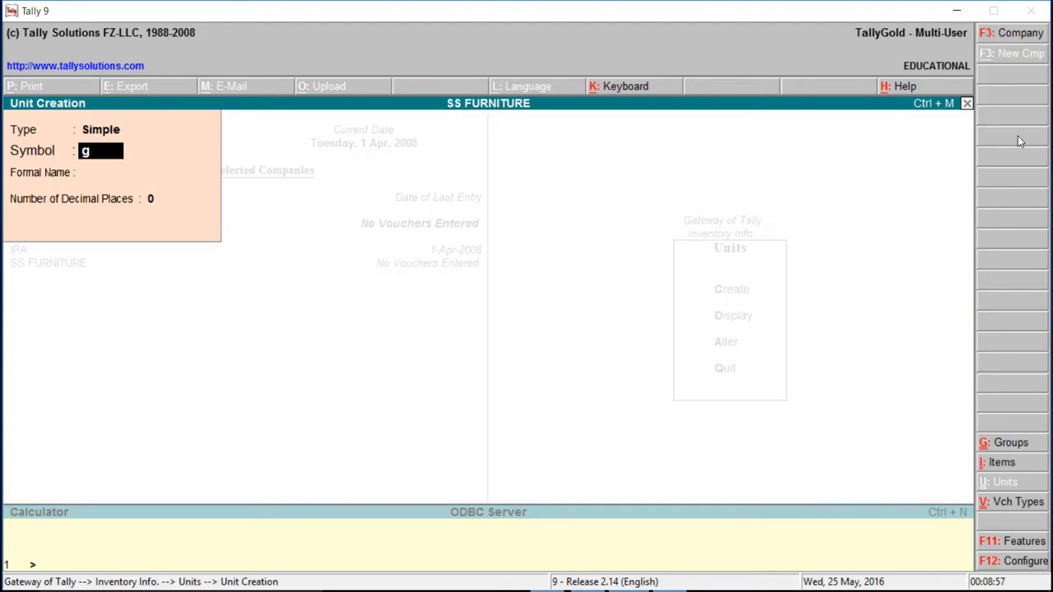
key(backspace)
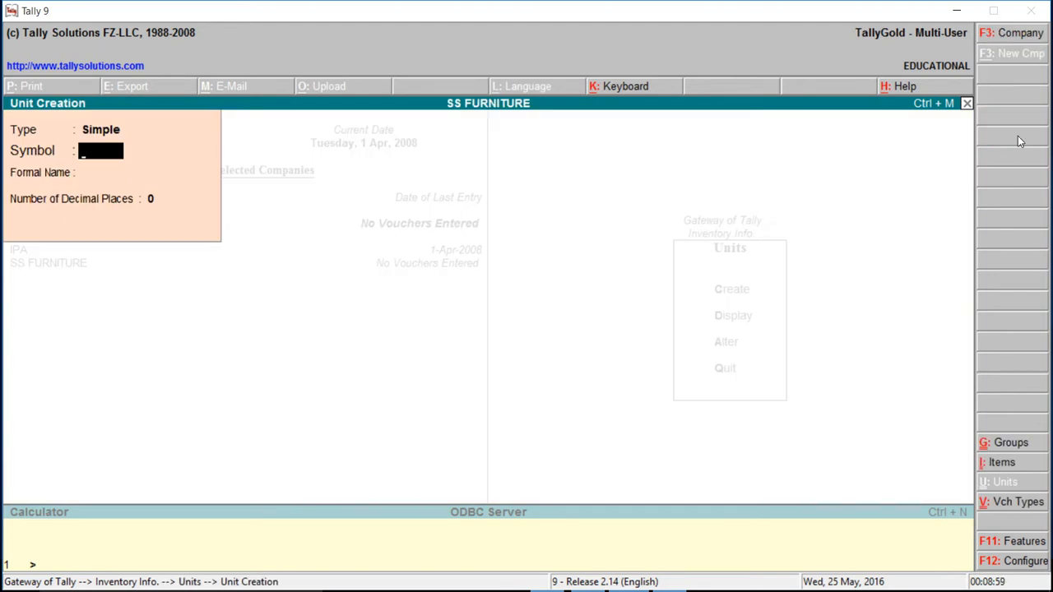
text(gln)
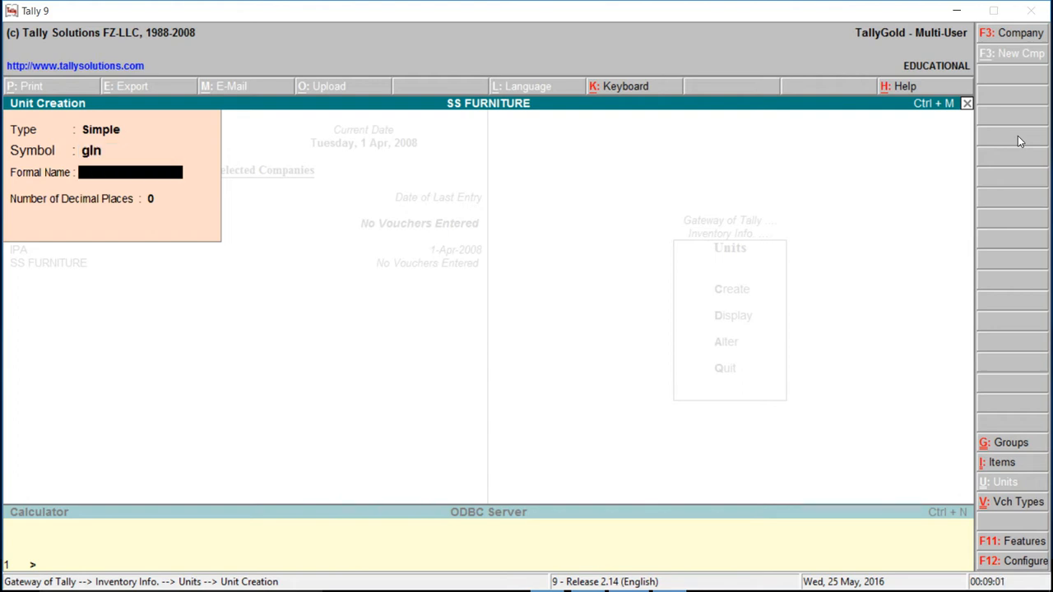
text(Gallo)
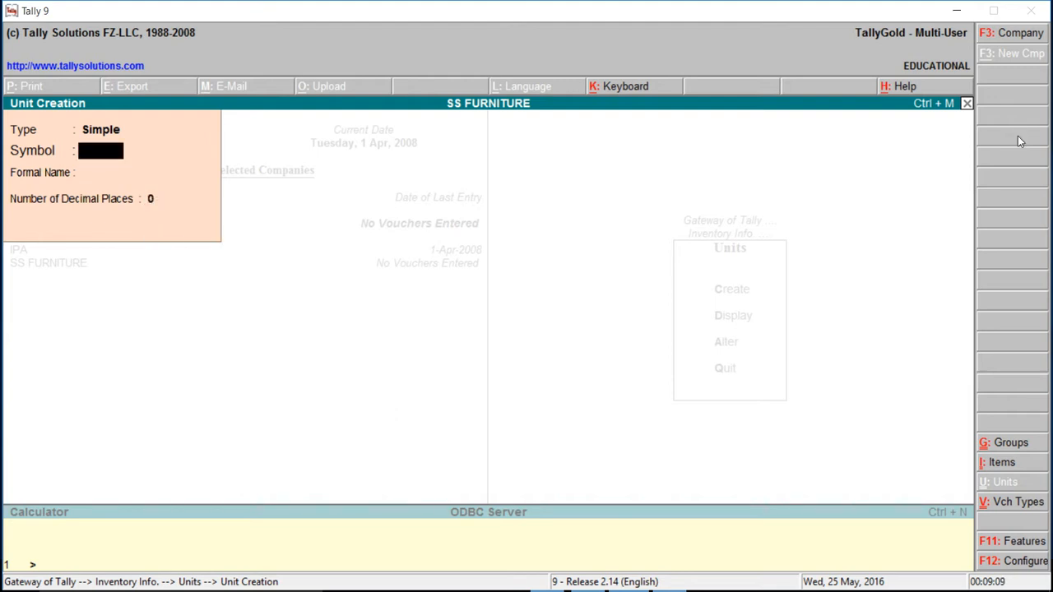
text(Mtr)
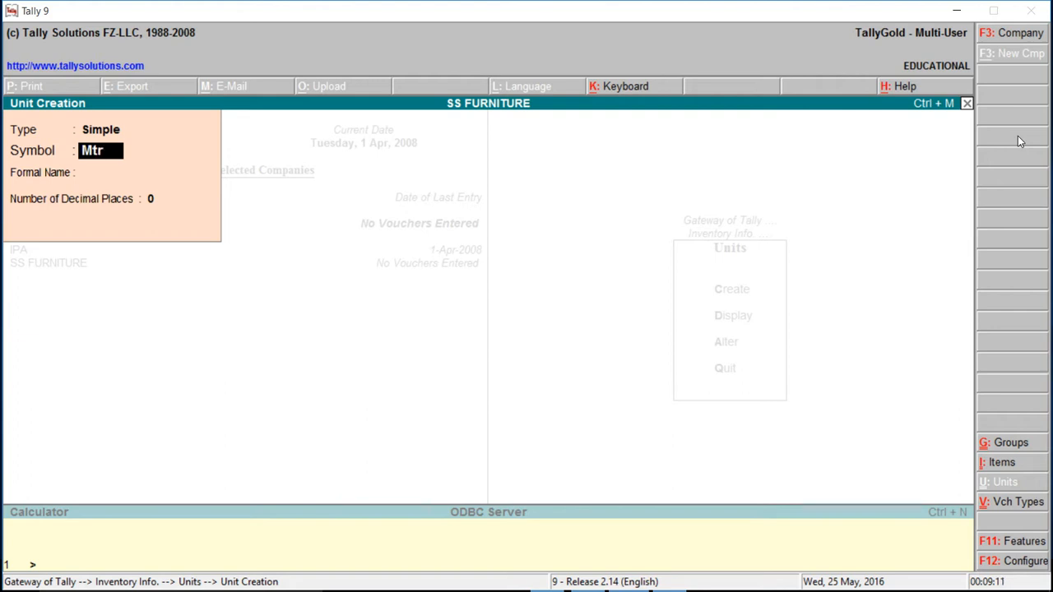
text(M)
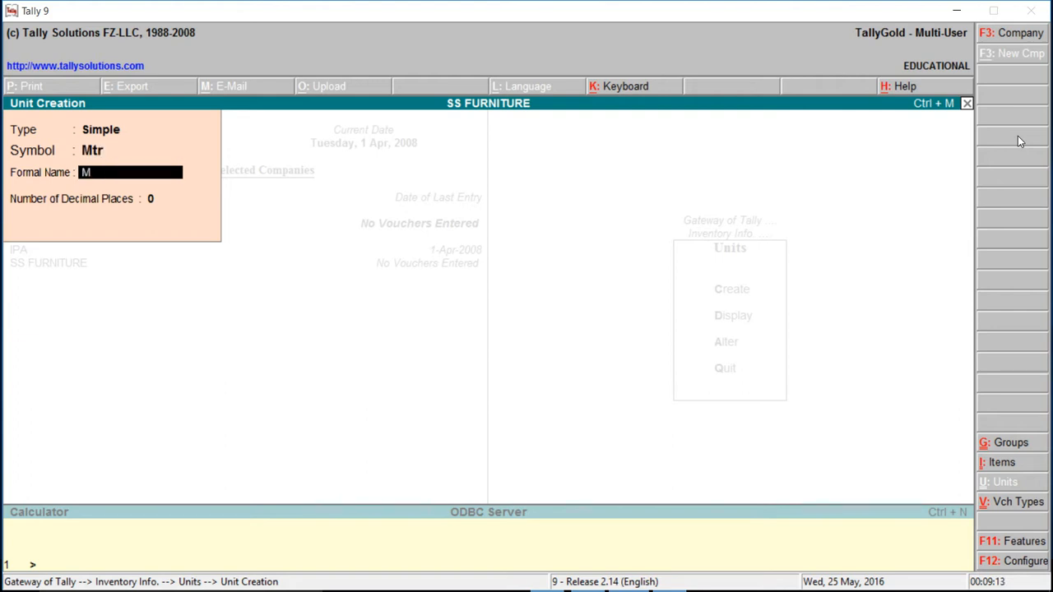
text(eter)
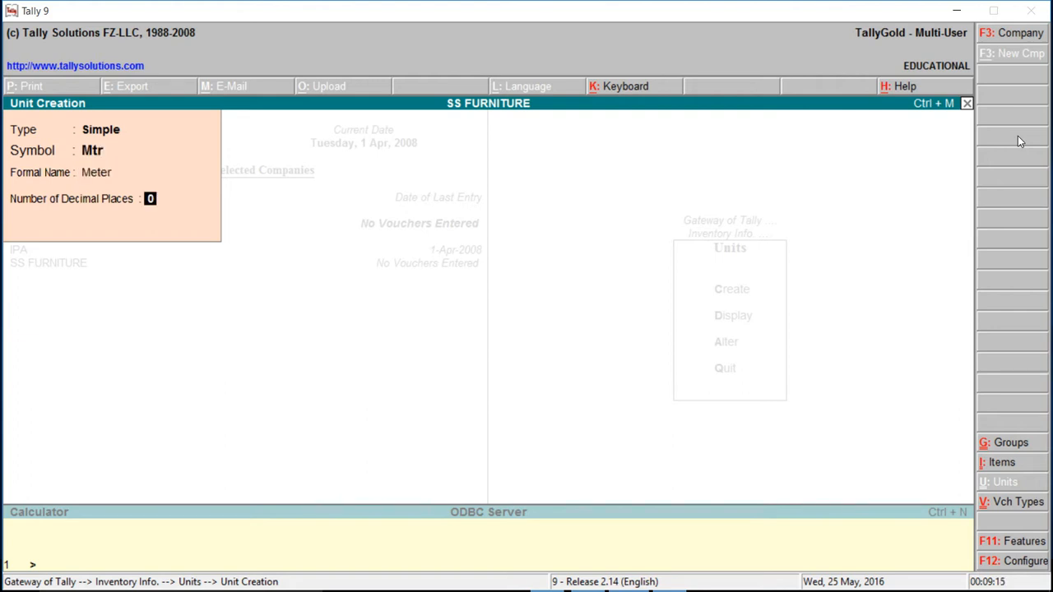
text(2)
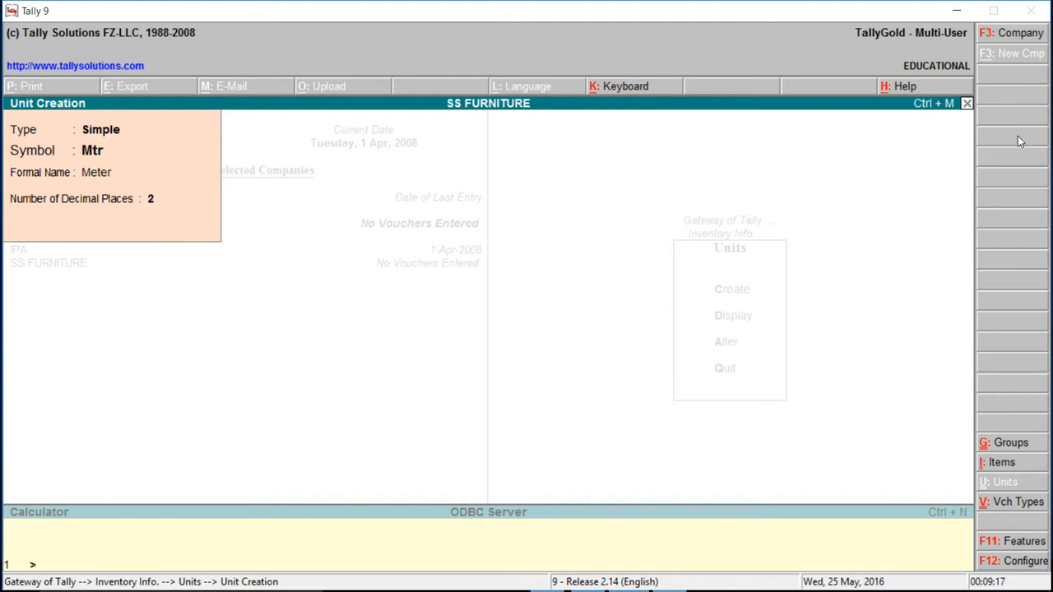
Step: Add the pcs (Picies) and unt units, then return to the inventory menu
text(pcs)
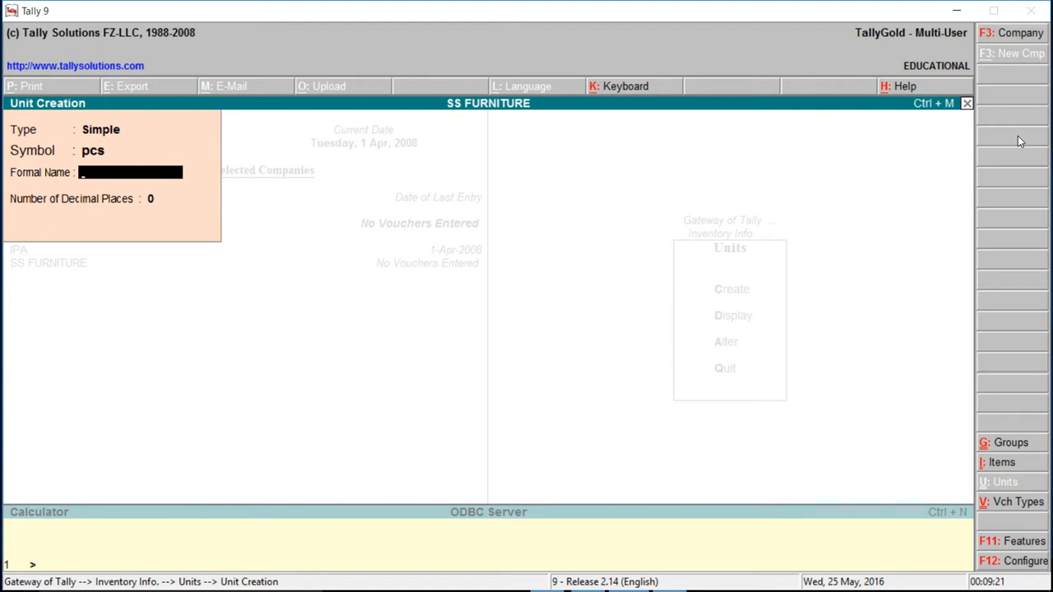
text(Picies)
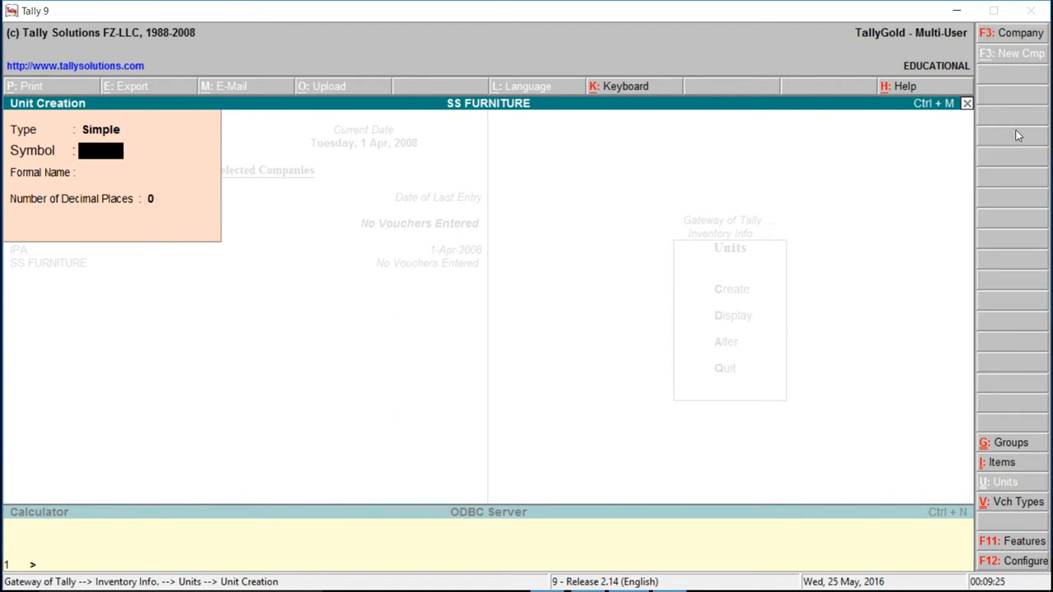
mouse_move(960, 77)
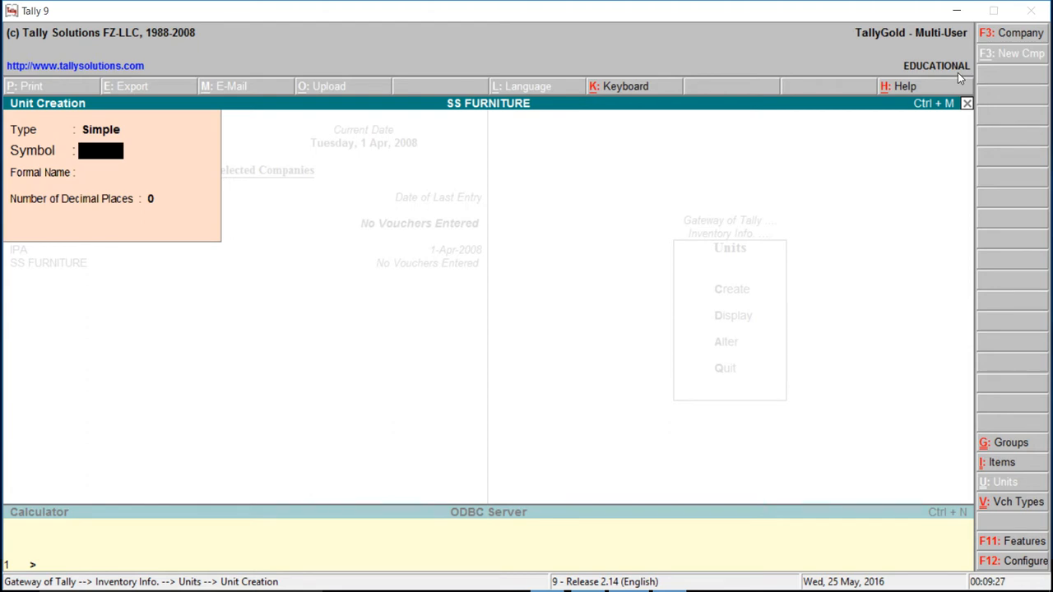
text(unt)
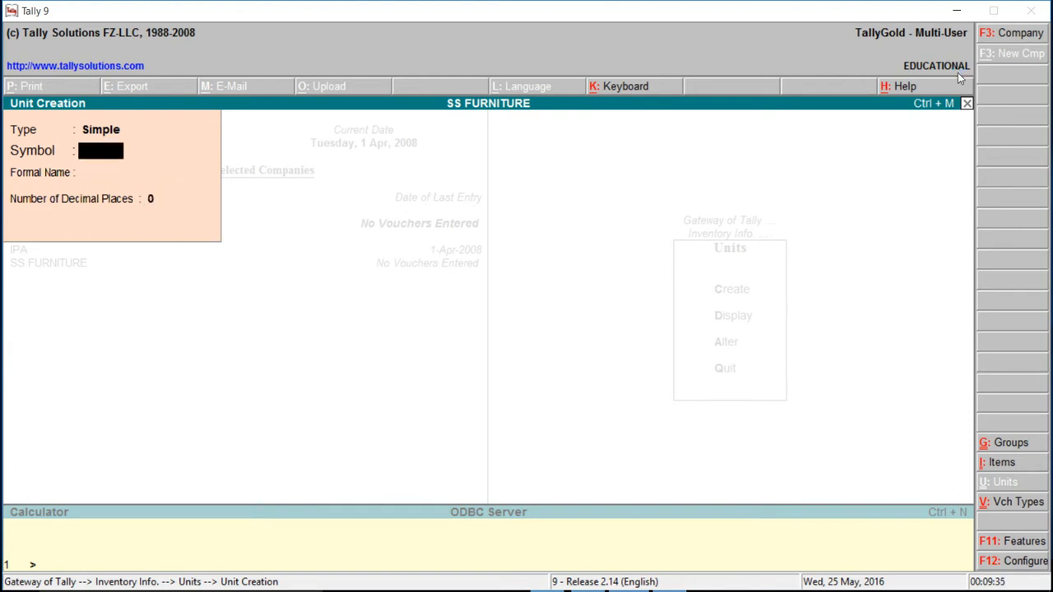
key(Escape)
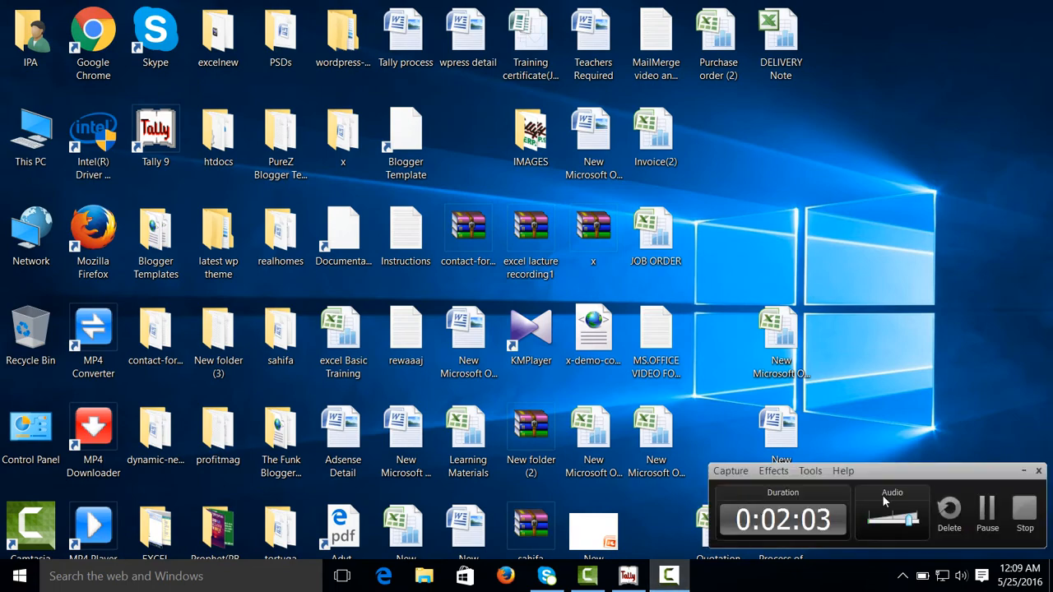
click(627, 575)
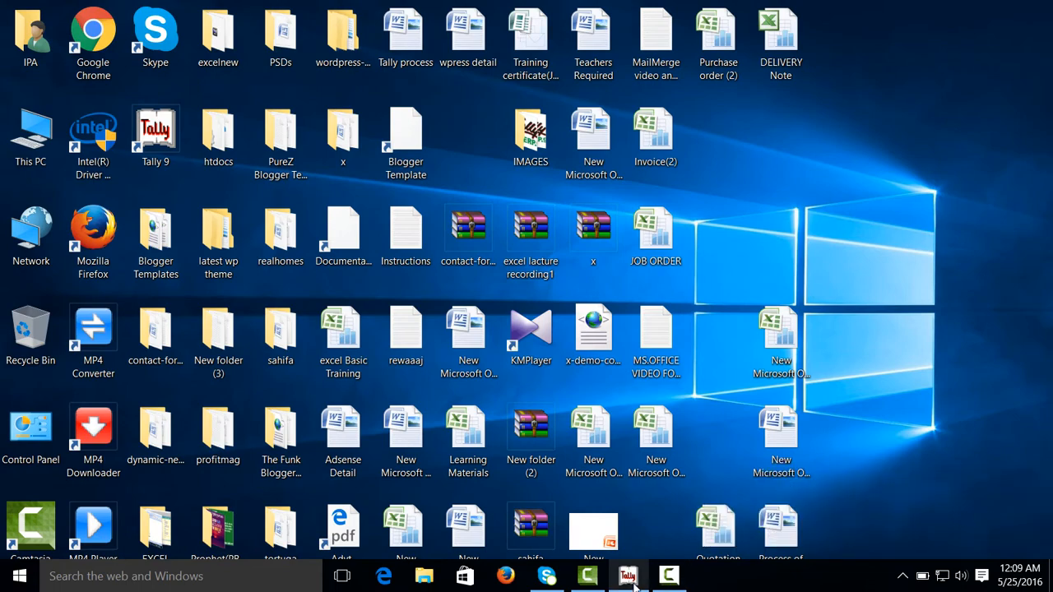
click(627, 575)
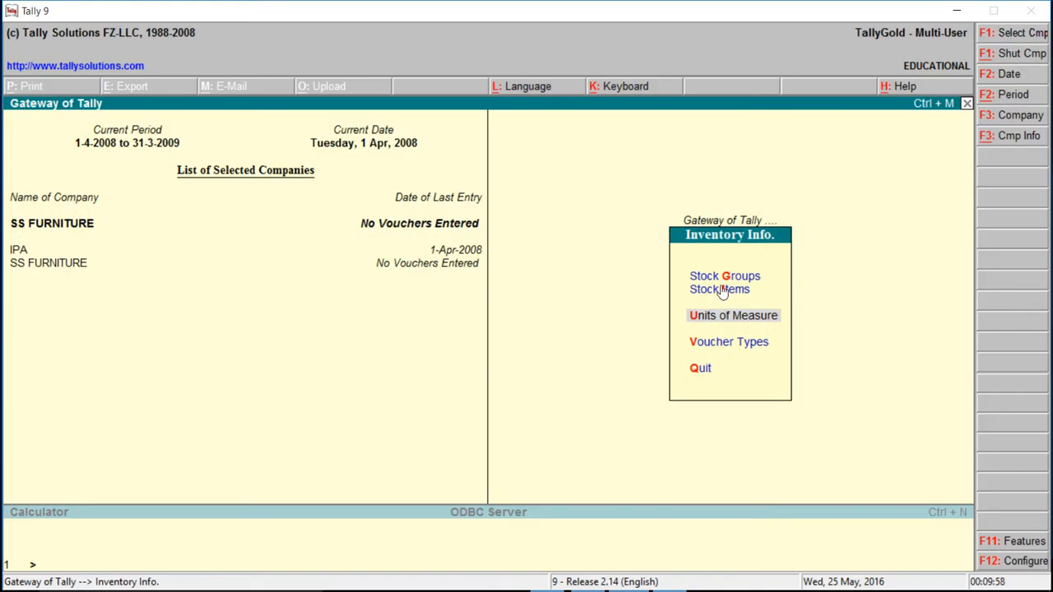
Step: Create stock item Wood with opening quantity 200 Mtr at rate 120
click(719, 288)
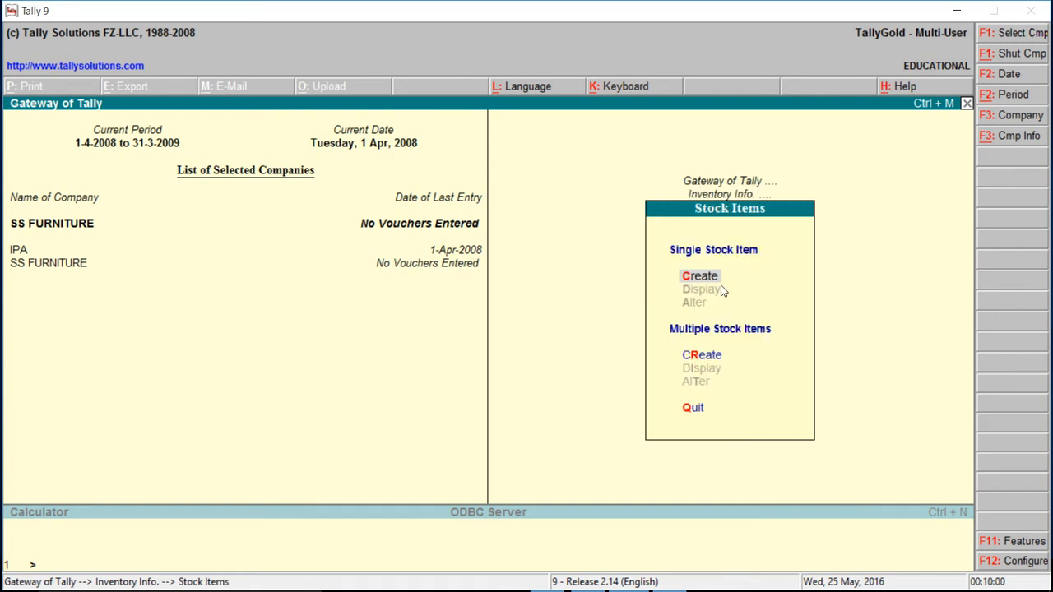
click(699, 275)
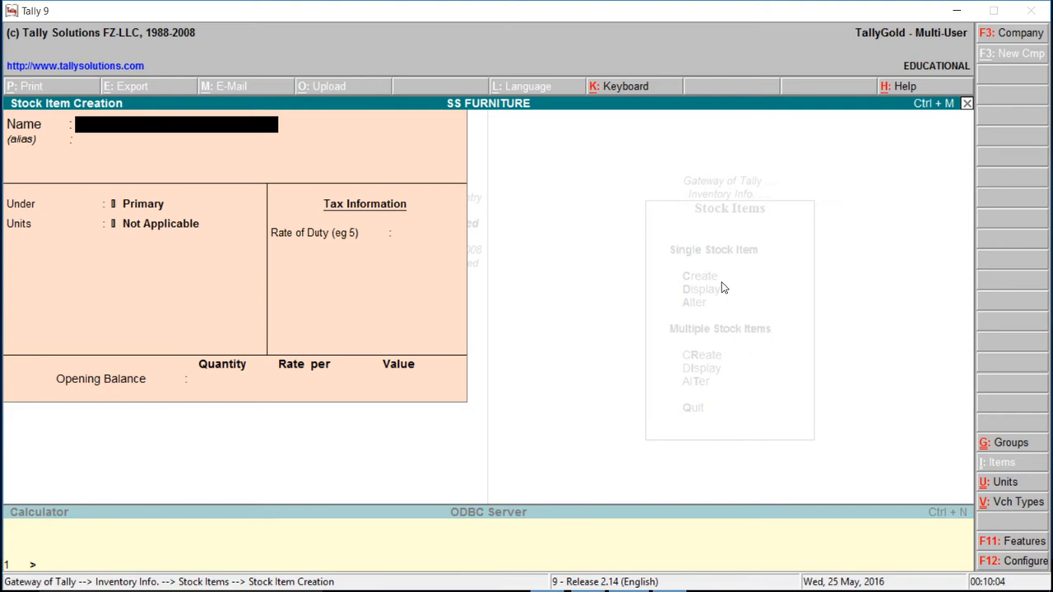
text(Wood)
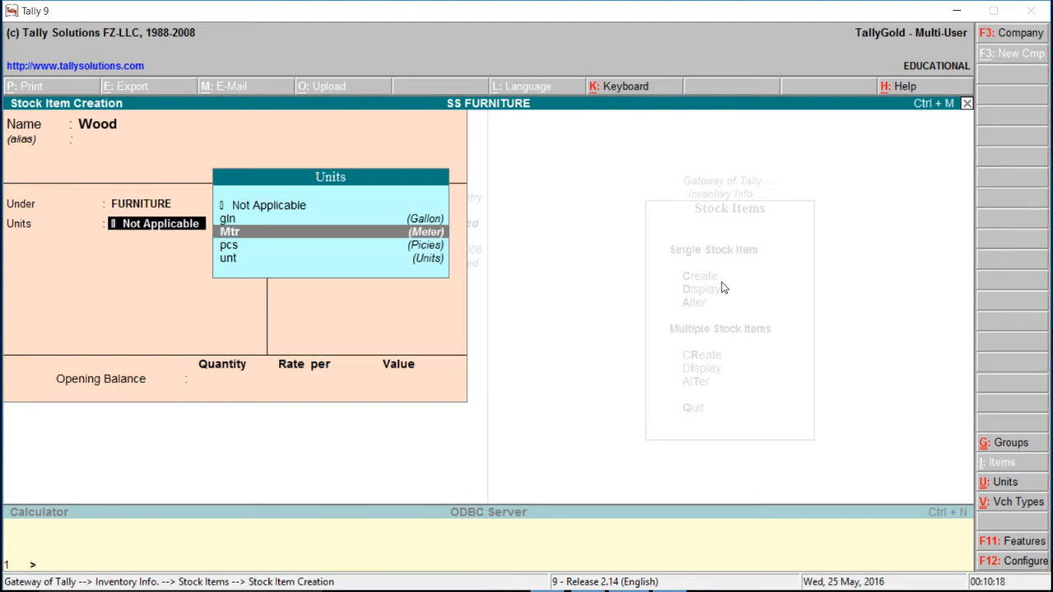
click(231, 231)
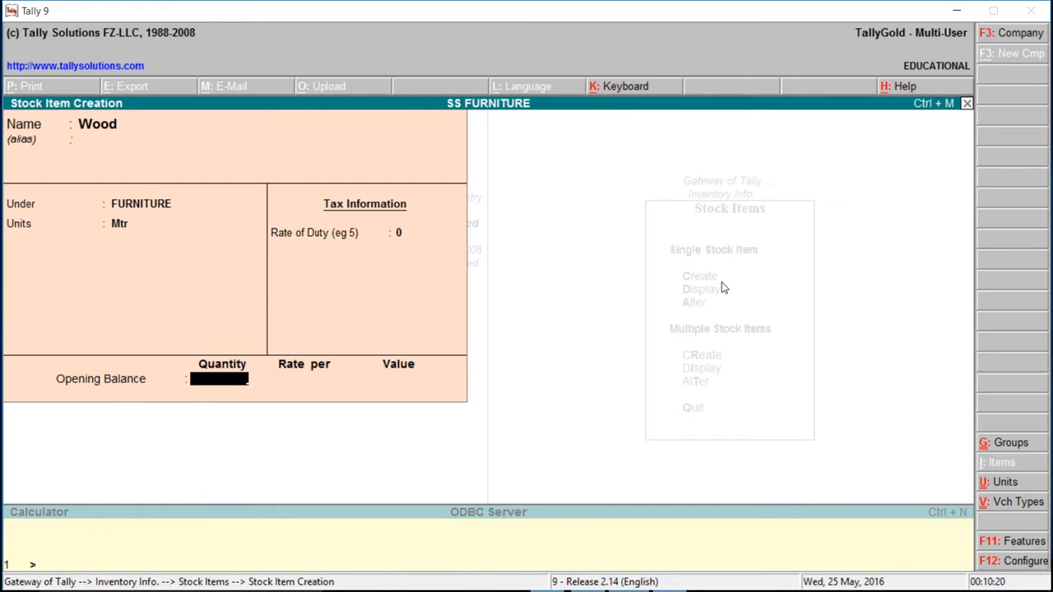
text(200.00 Mtr)
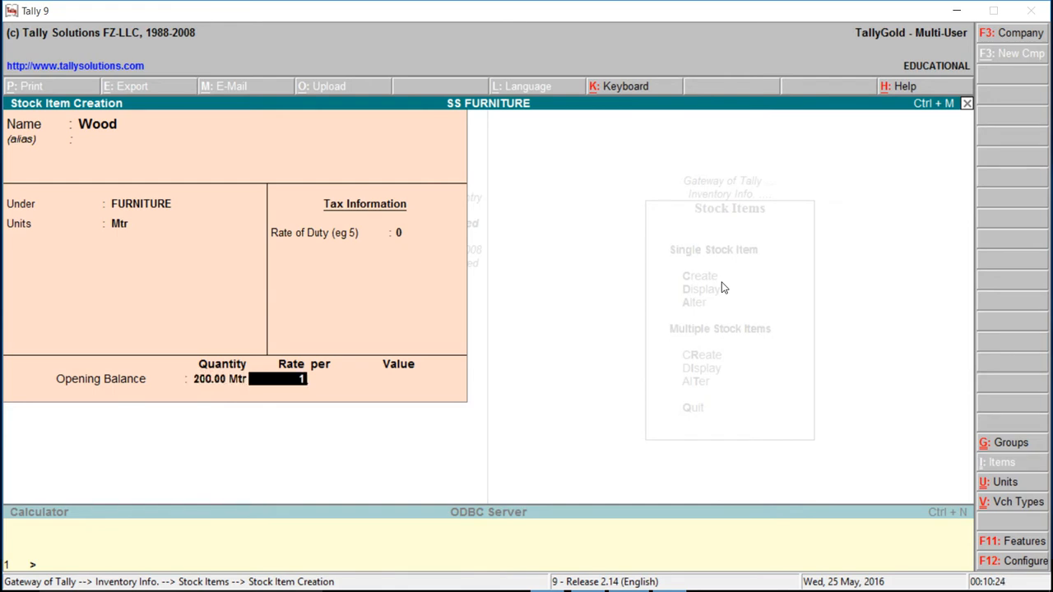
text(120)
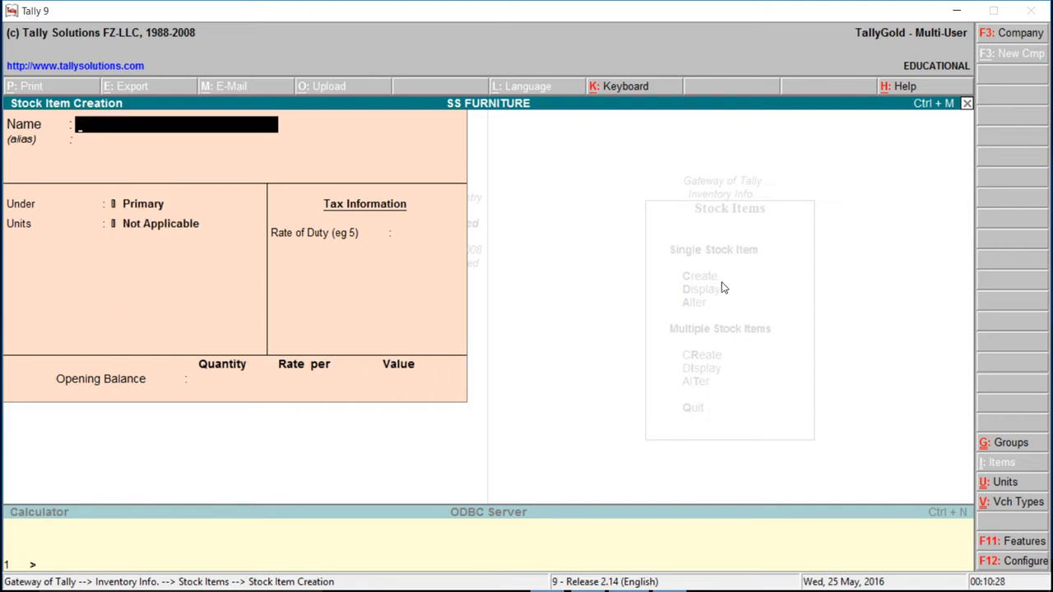
Step: Enter Veener under Primary in gln, with opening stock at rate 400
text(Veener)
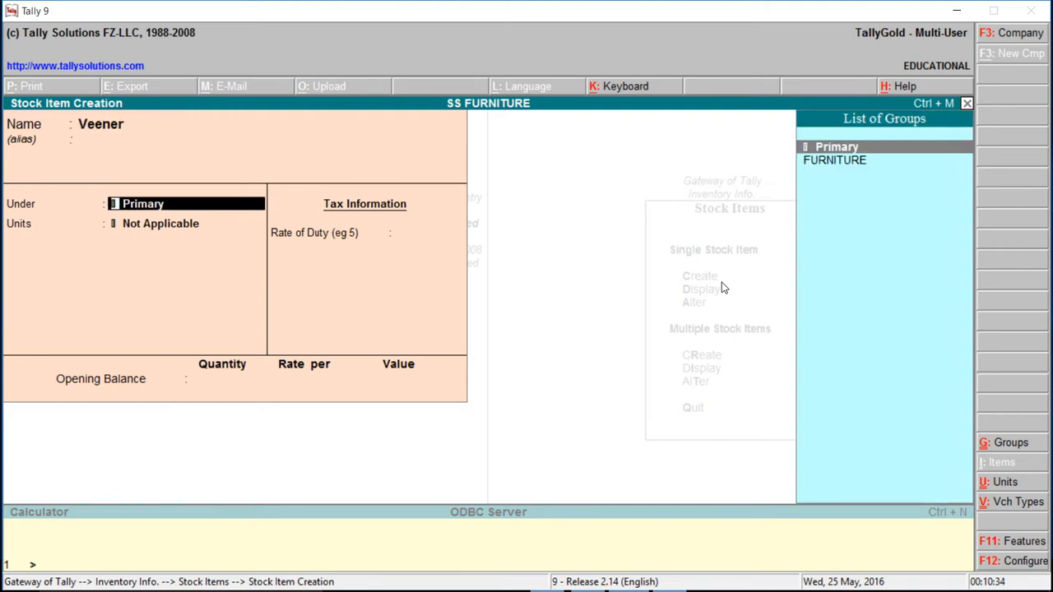
click(160, 224)
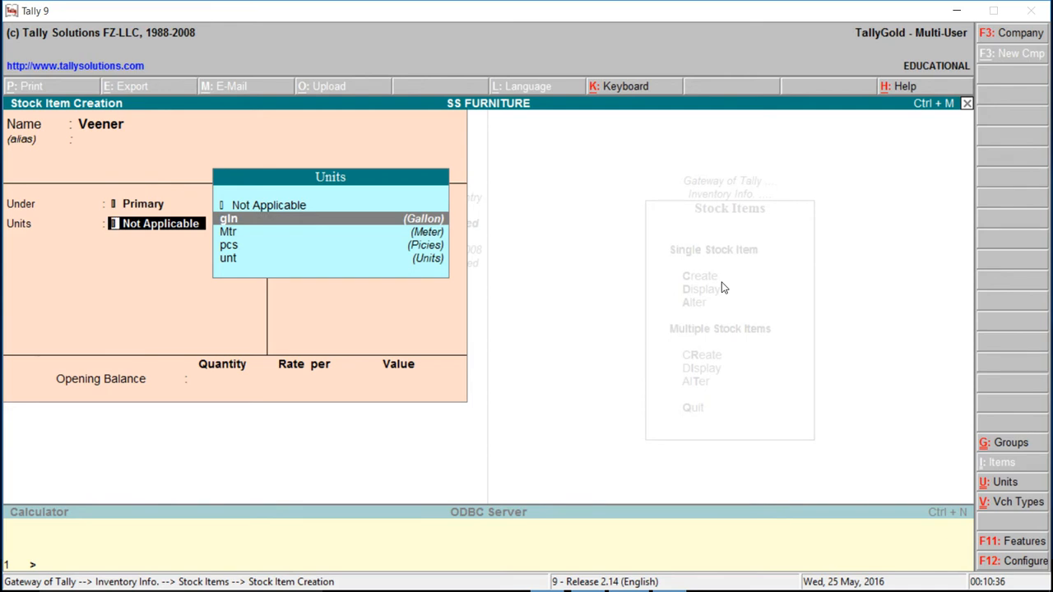
click(229, 218)
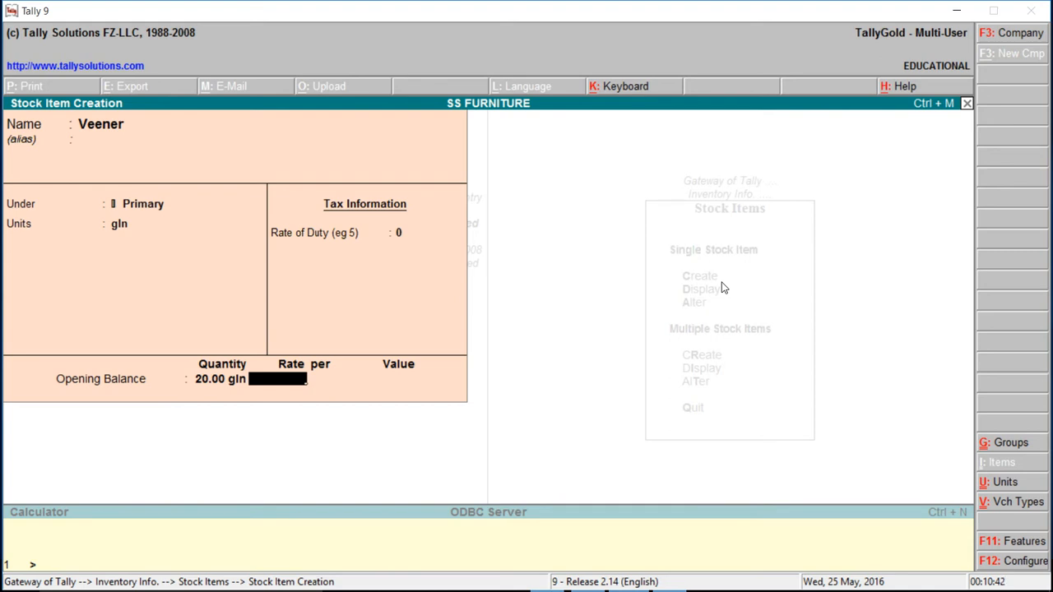
text(400)
click(177, 124)
text(Th)
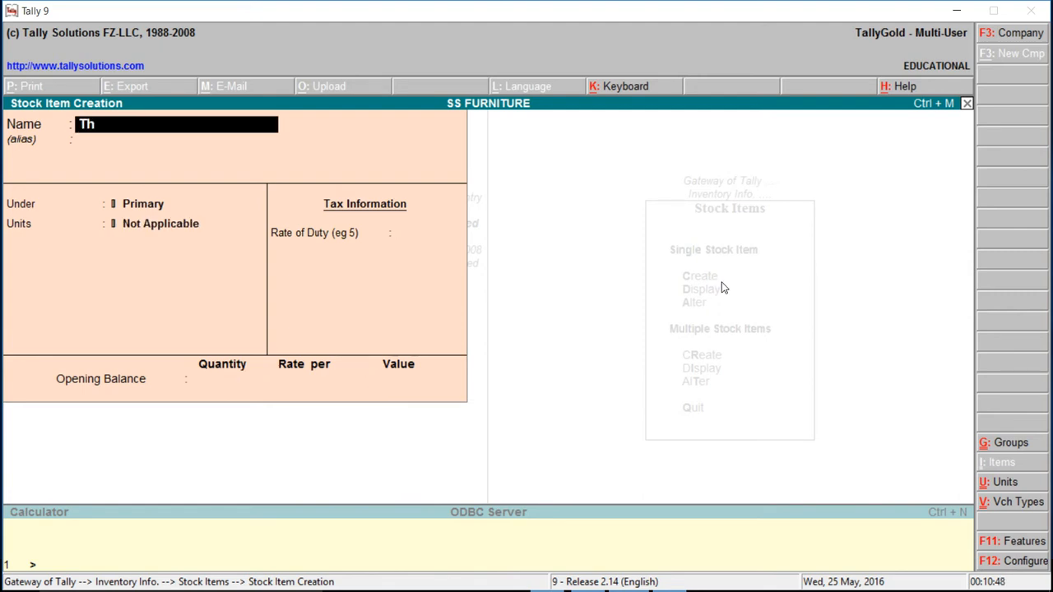
Step: Save Thinner under Primary in gln with opening quantity 20 at rate 450
text(inner)
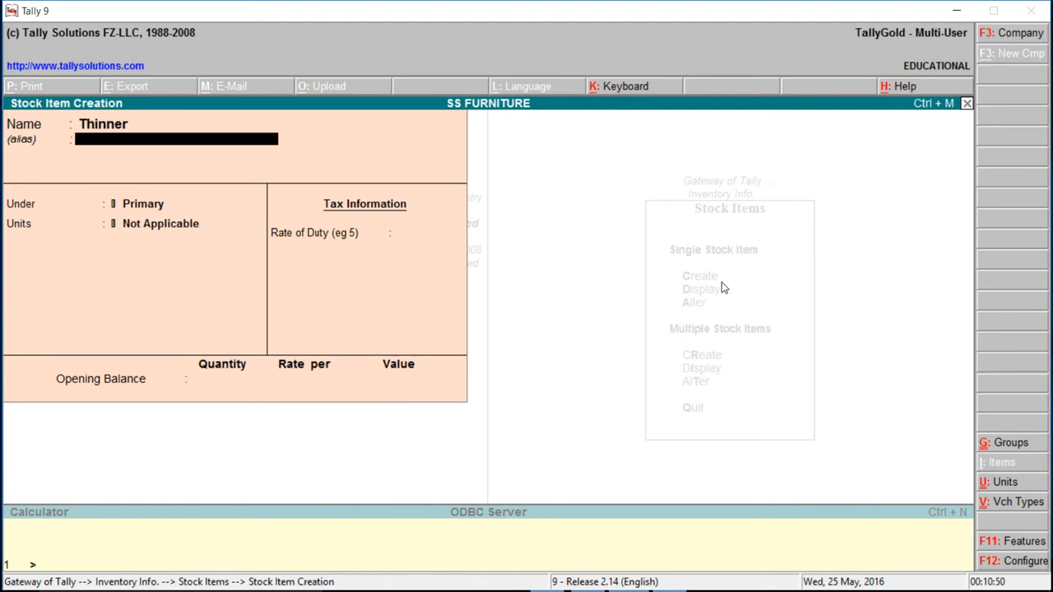
click(160, 223)
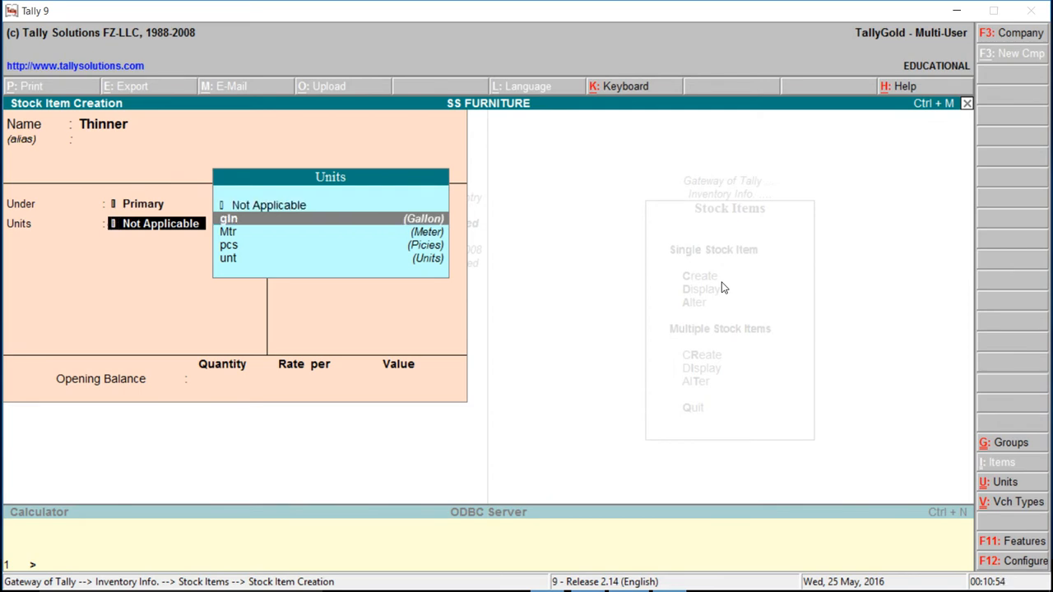
click(227, 218)
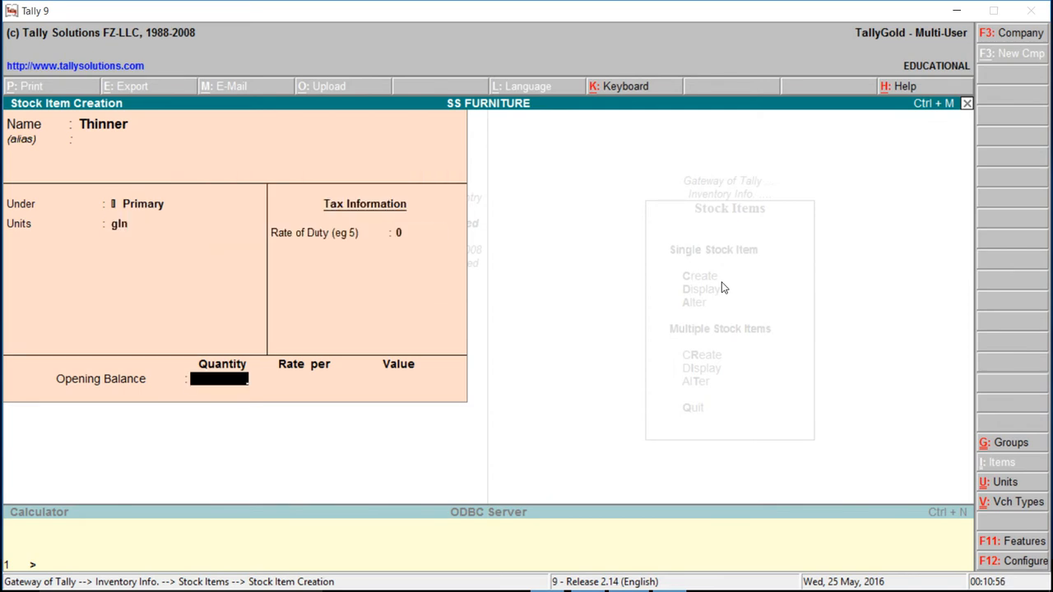
text(20)
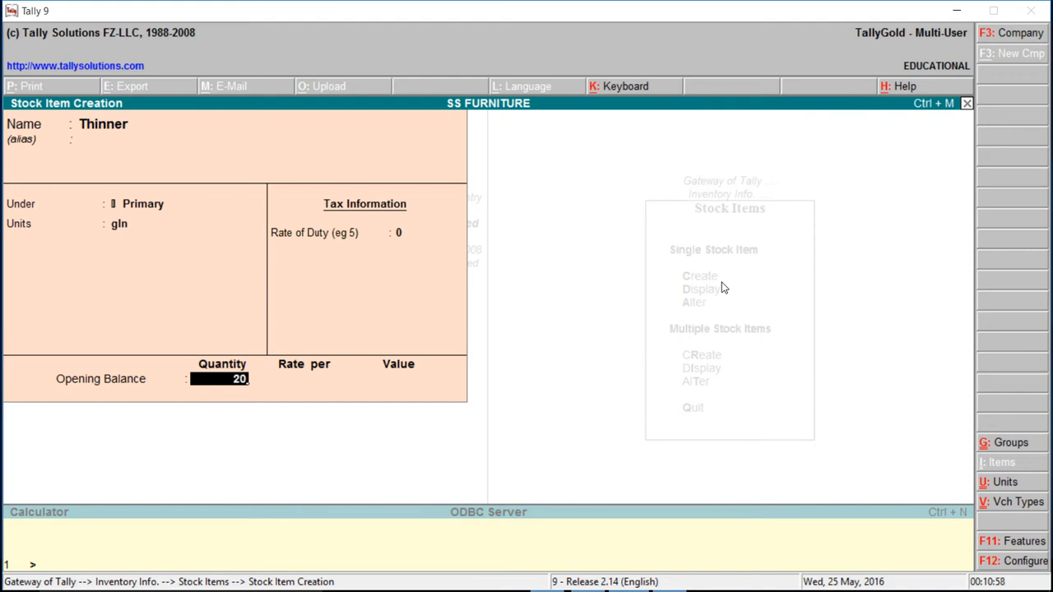
text(45)
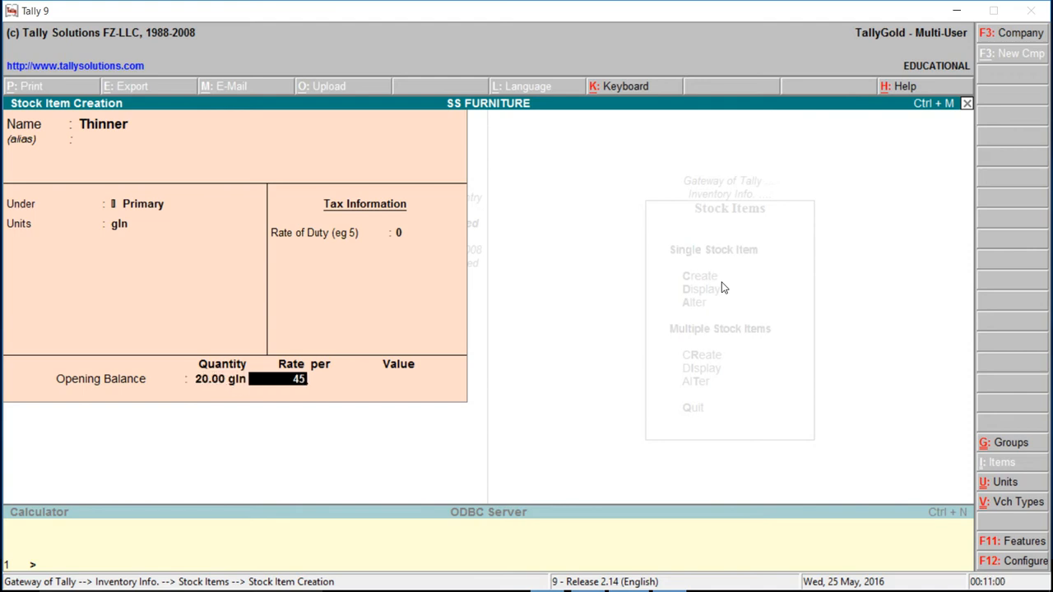
text(0)
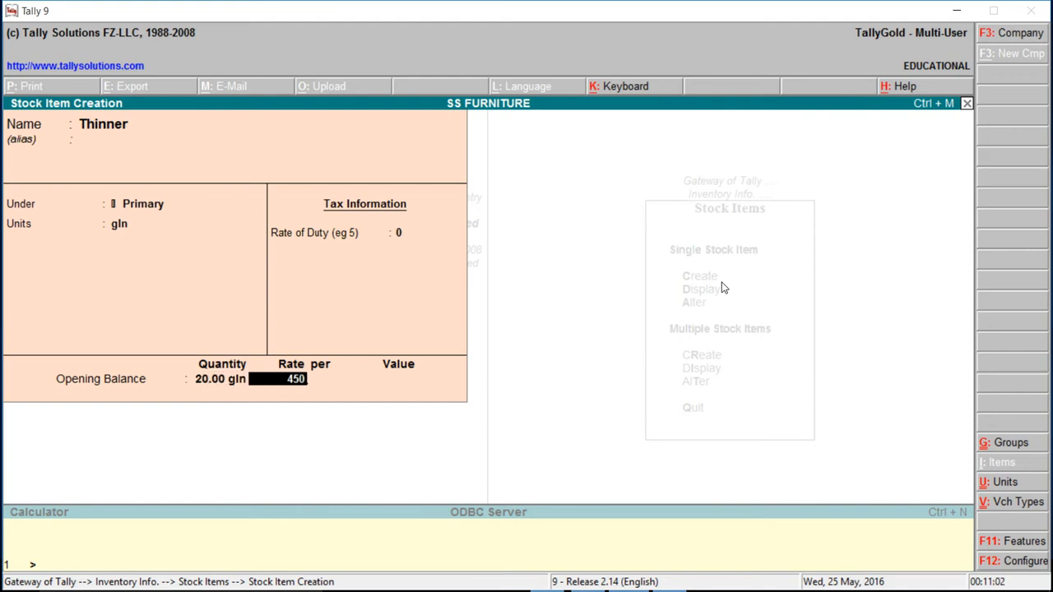
key(enter)
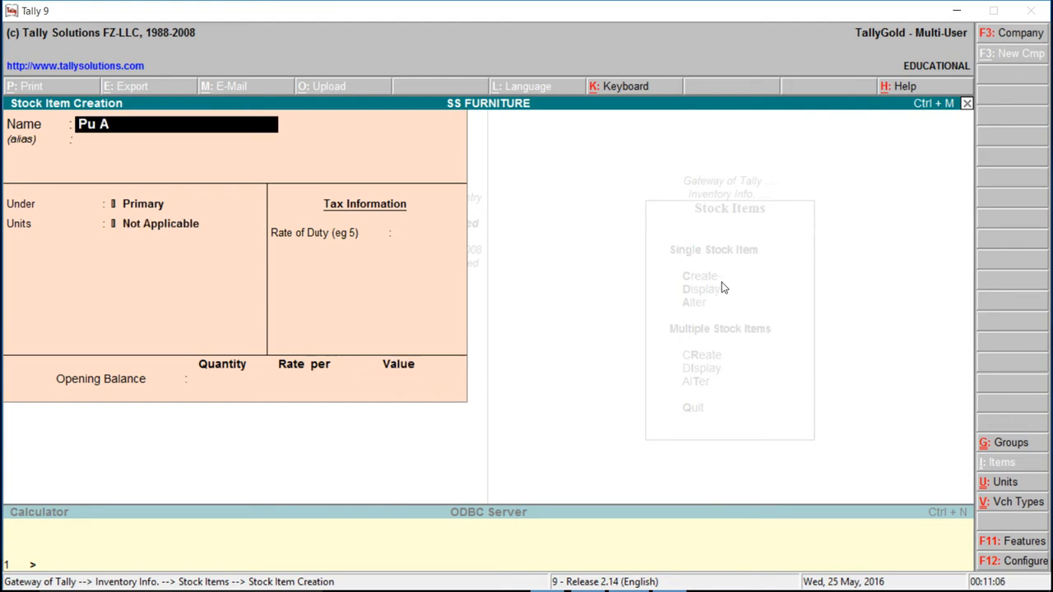
Step: Enter Pu Accleric with opening quantity 200 Mtr at rate 90
text(ccleric)
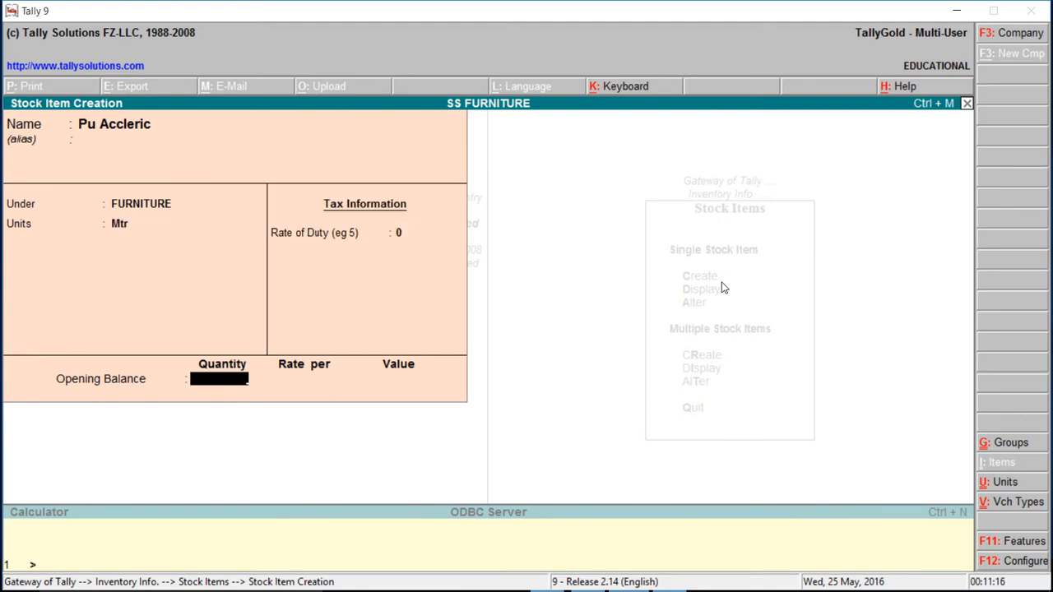
text(200)
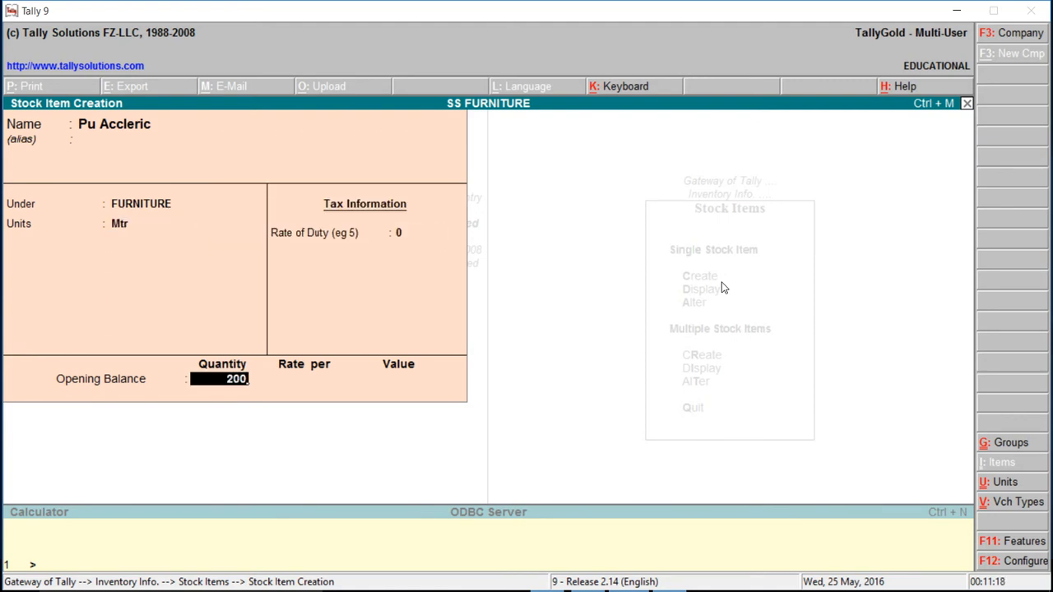
key(enter)
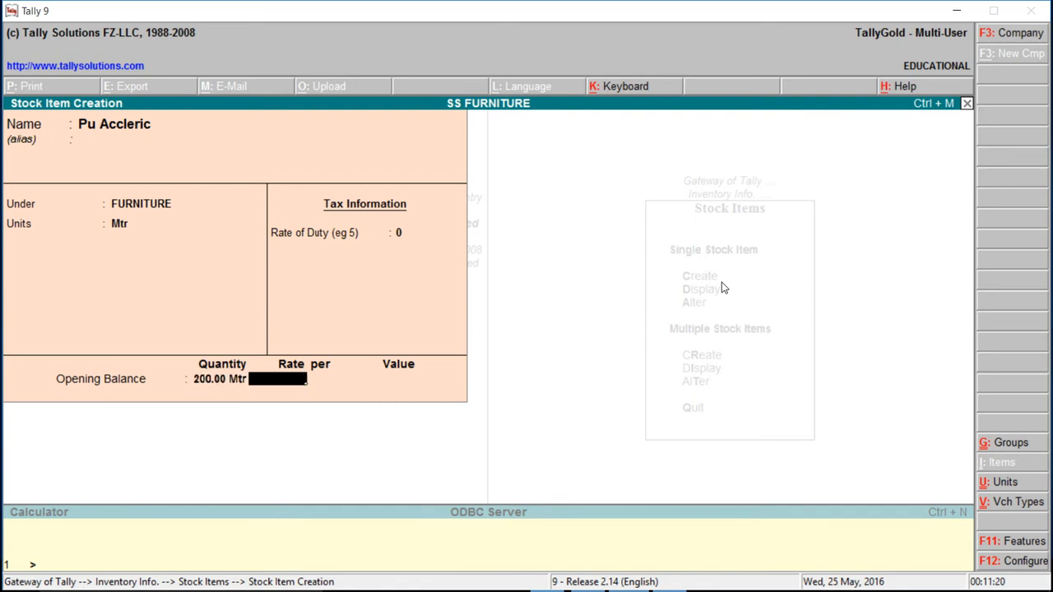
text(90)
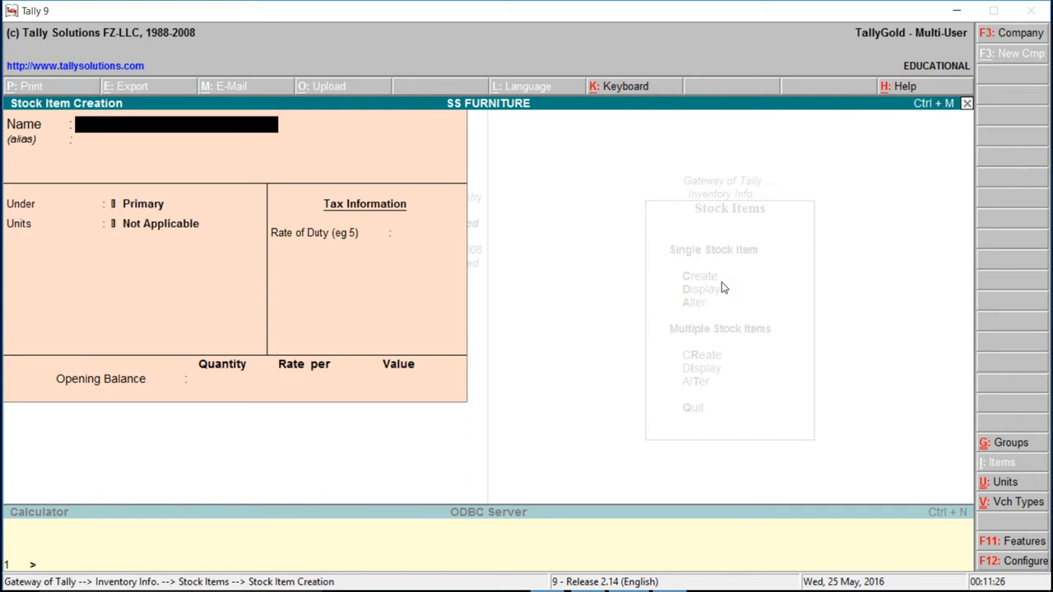
Step: Enter Nc Sealer under FURNITURE with duty 0, quantity 200 at rate 90
text(Nc S)
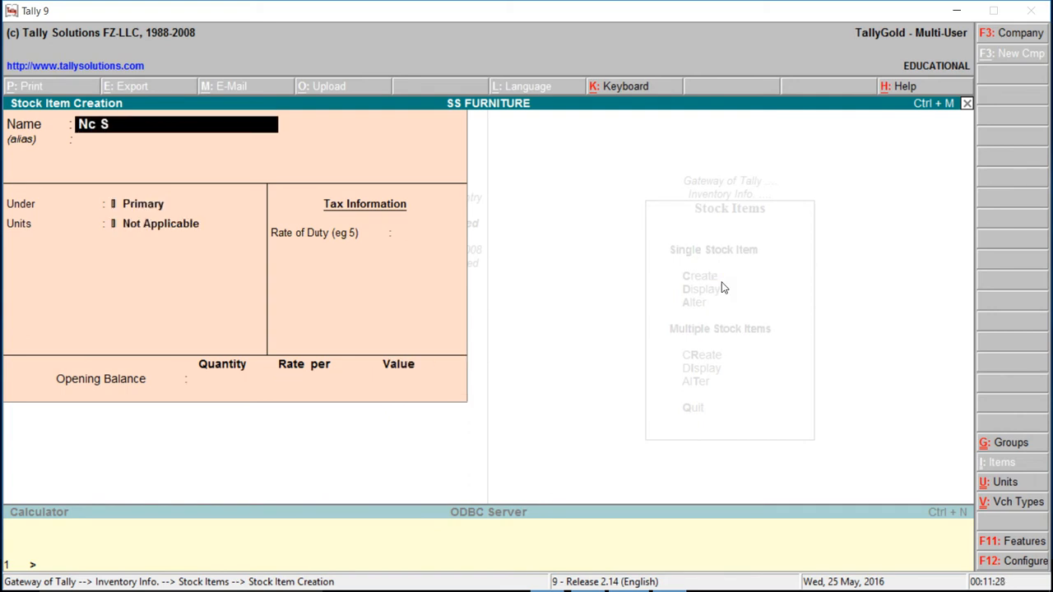
text(ealer)
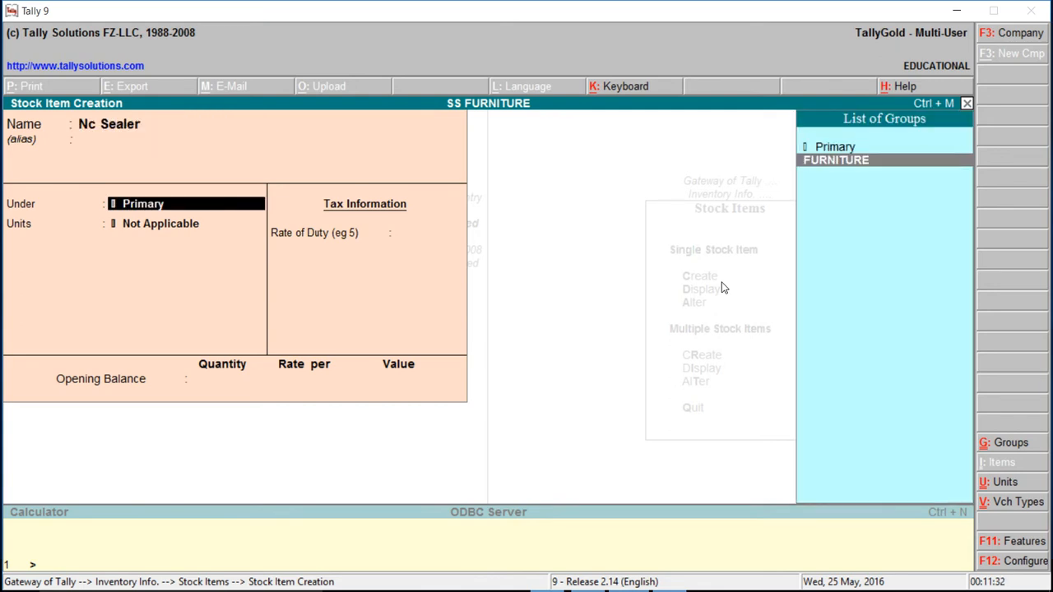
click(836, 160)
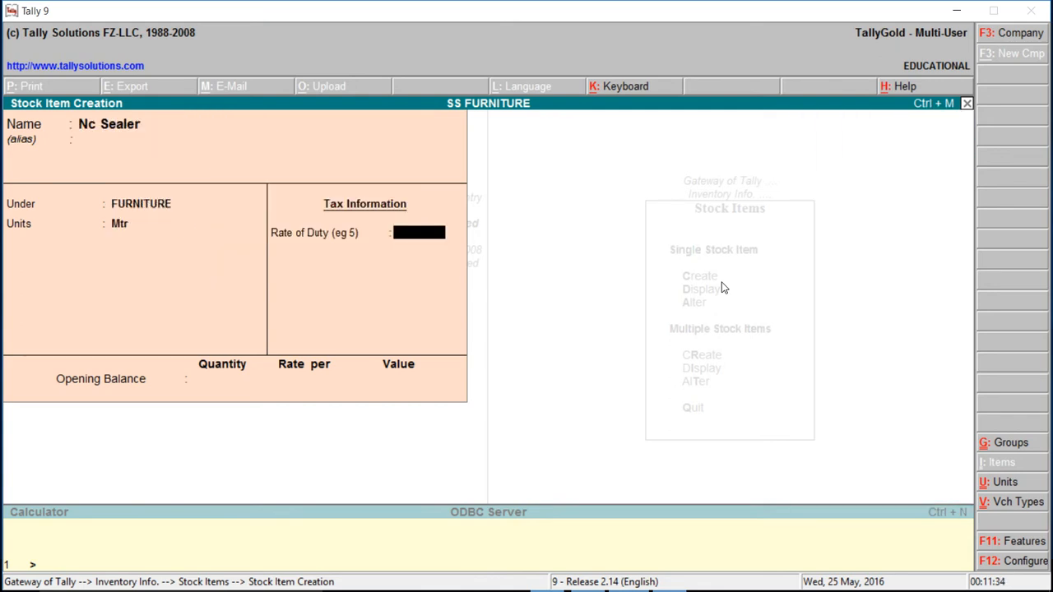
text(0)
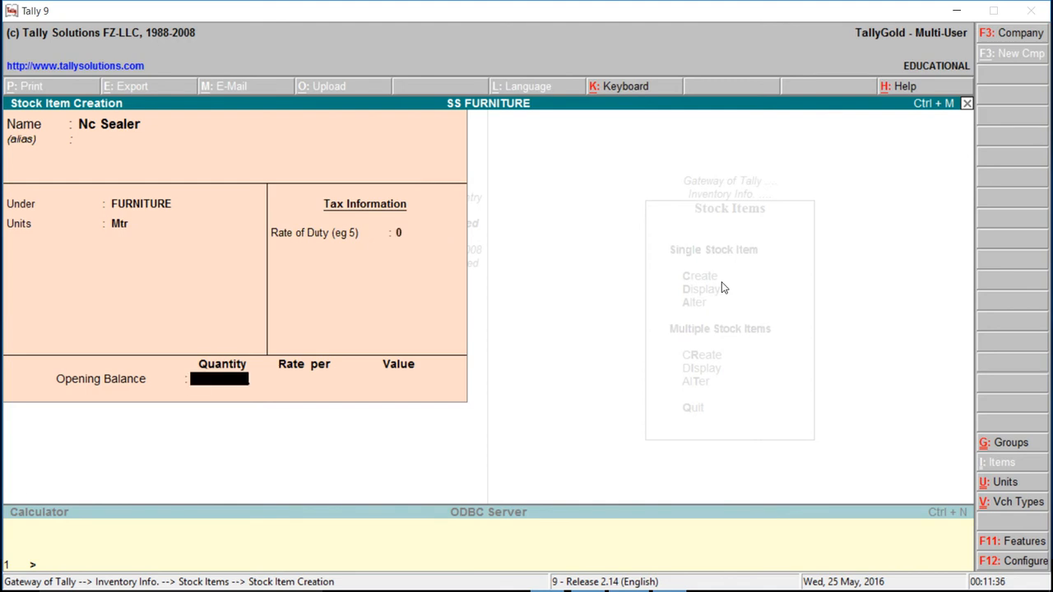
text(200)
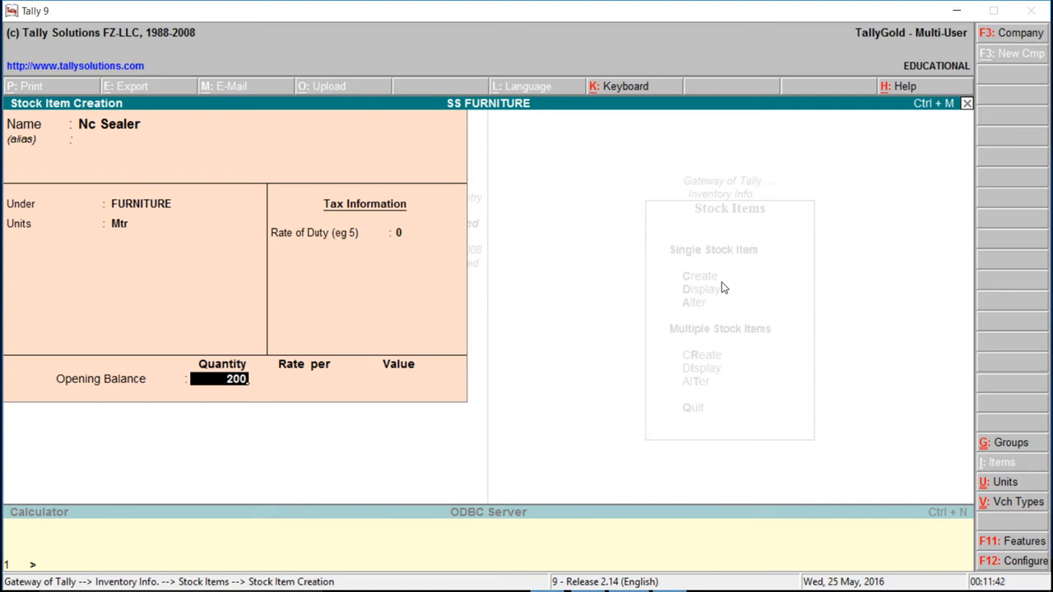
key(enter)
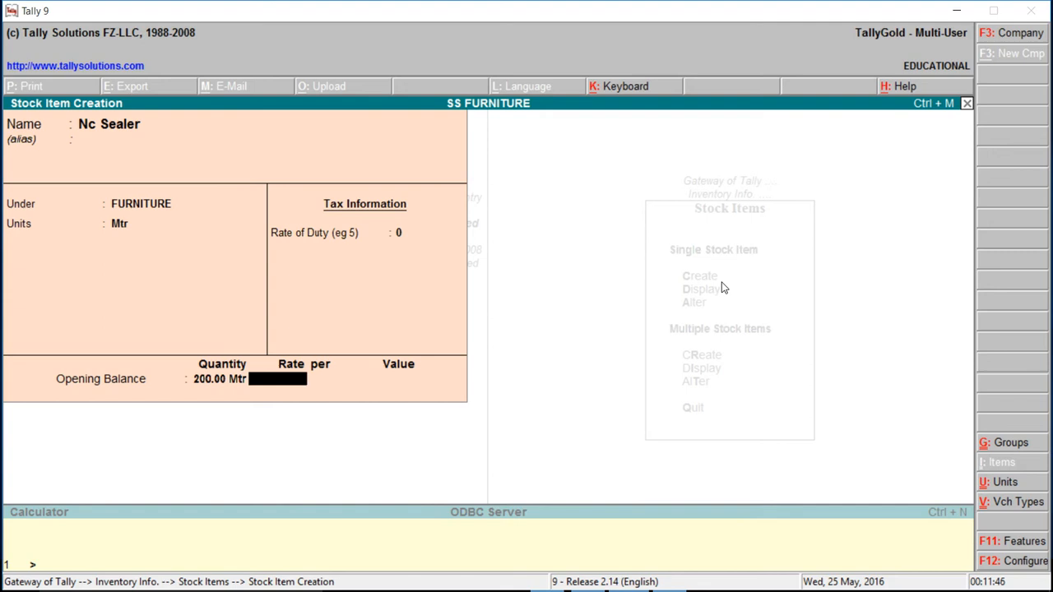
text(90)
click(269, 124)
text(Screw)
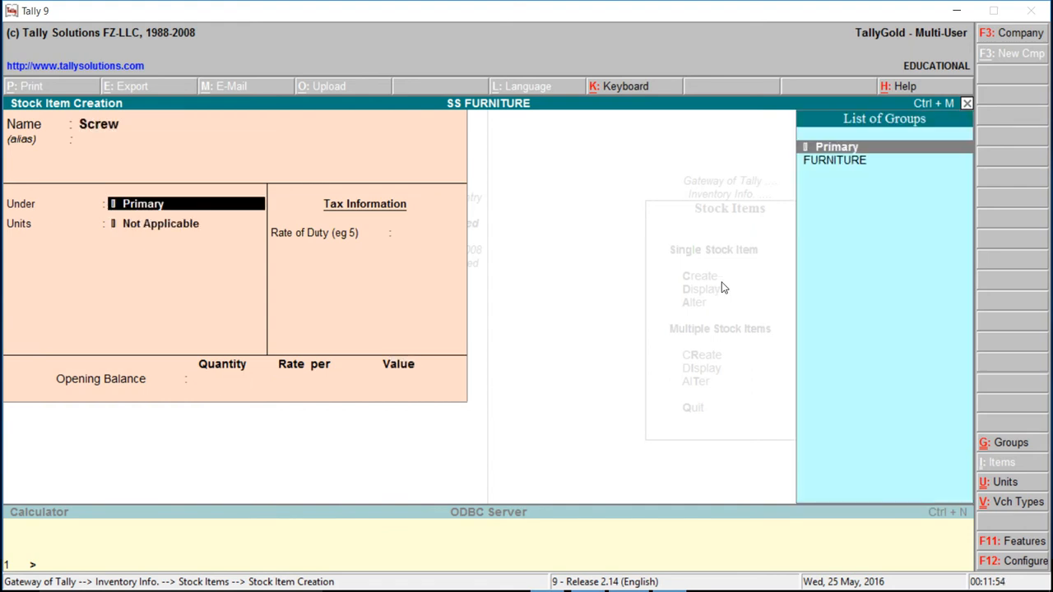
Step: Give Screw the Primary group, unt unit, and 3000 opening quantity at 2.00
click(161, 223)
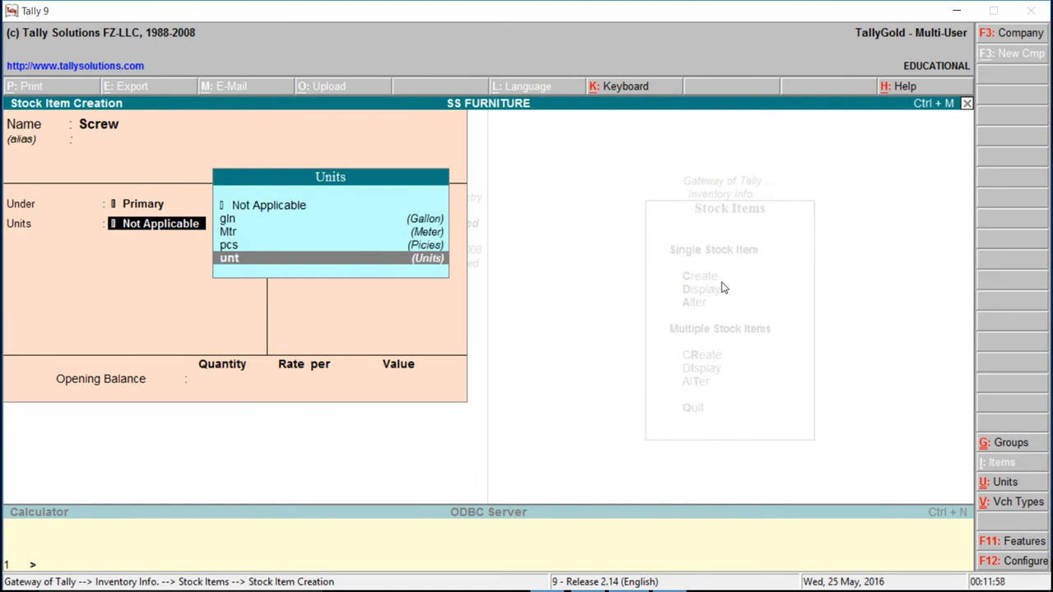
click(228, 258)
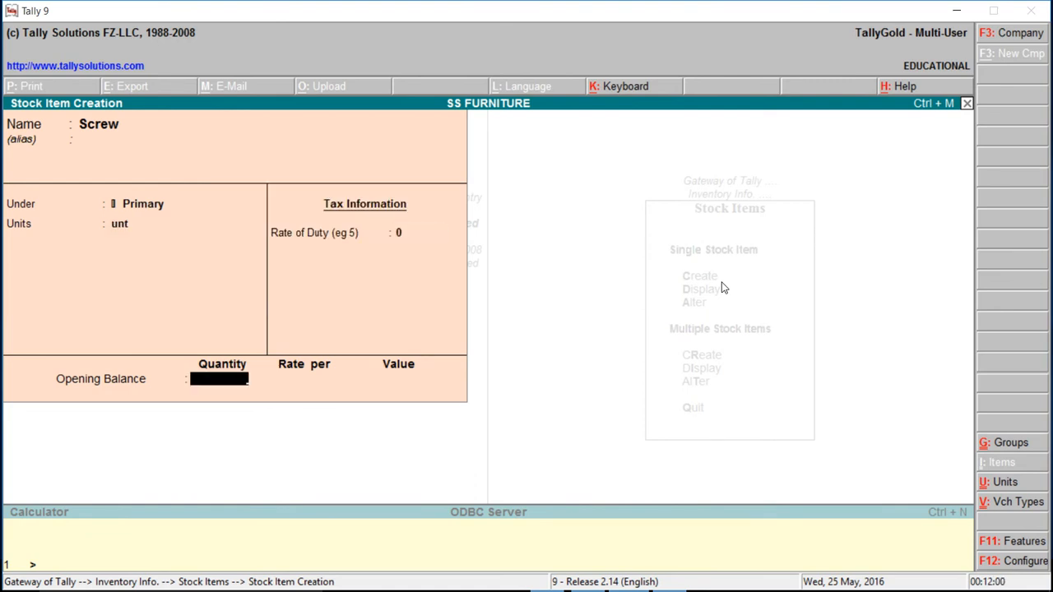
text(3000)
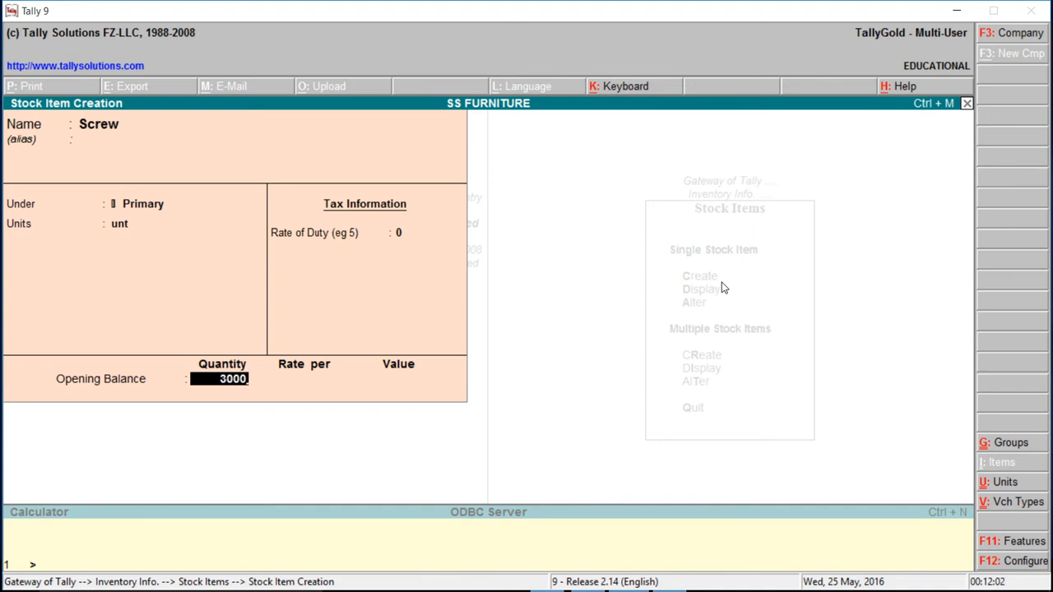
text(2.00)
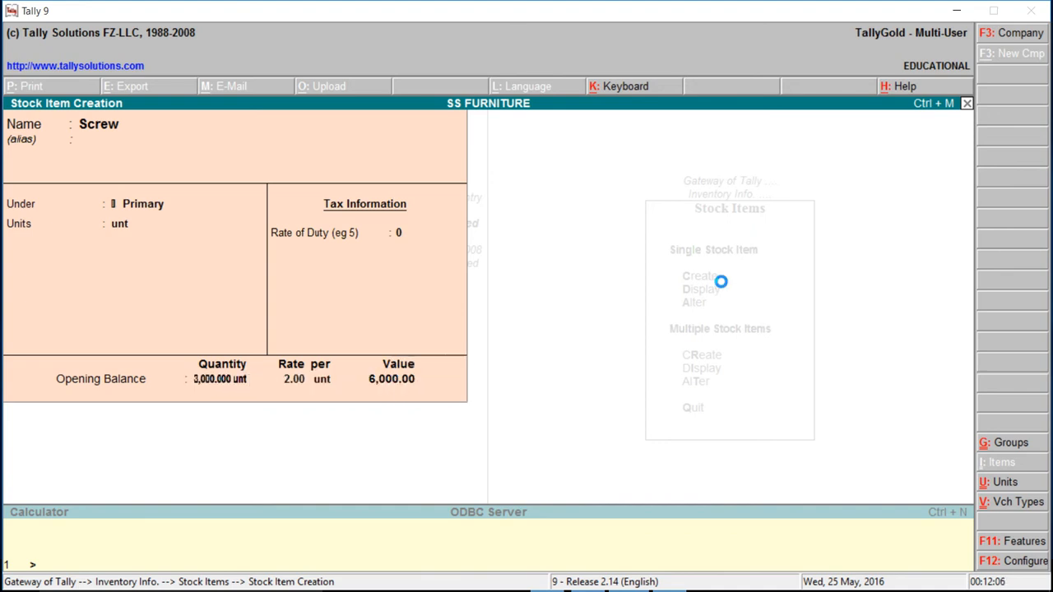
Step: Enter the Conference Table item with pcs as its unit and accept it
text(Con)
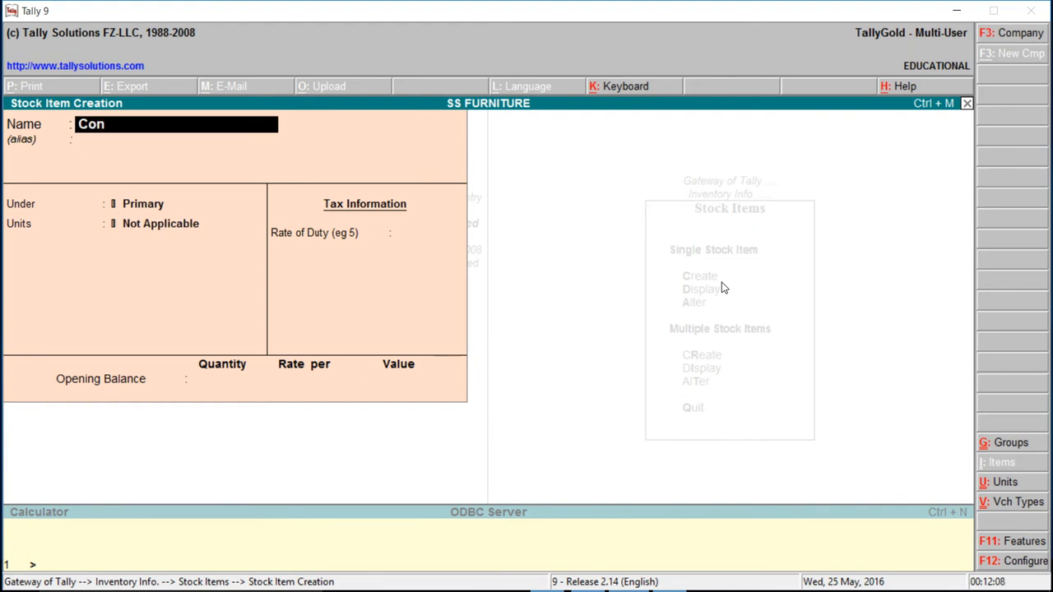
text(ference)
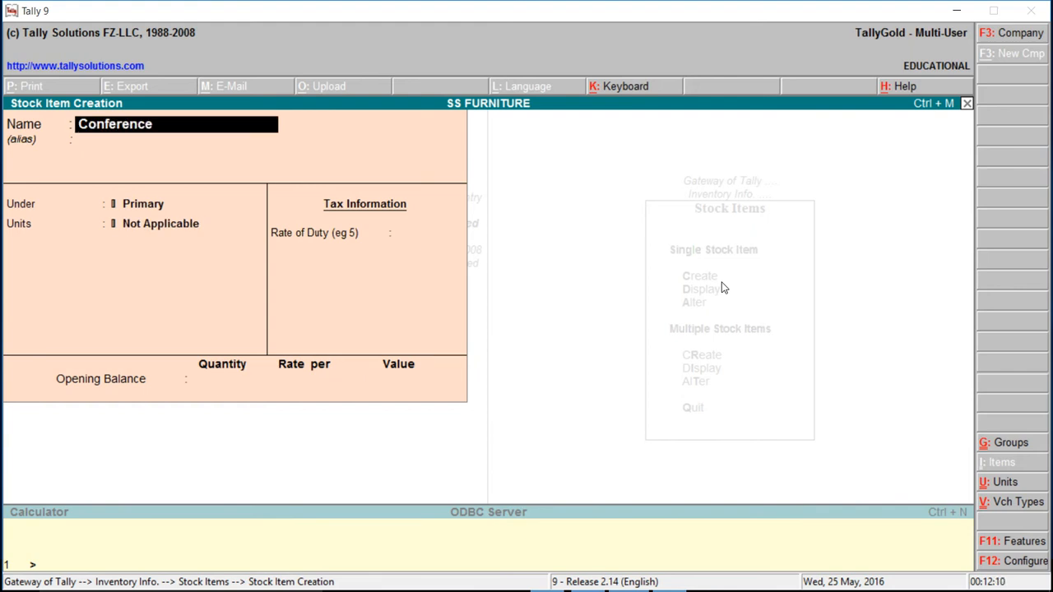
text(Table)
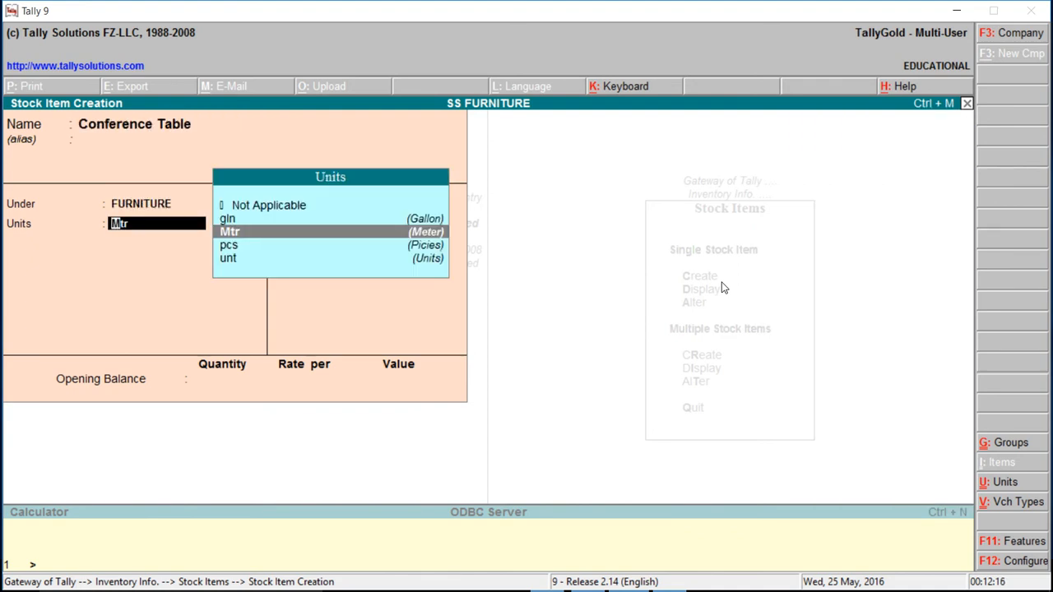
click(229, 244)
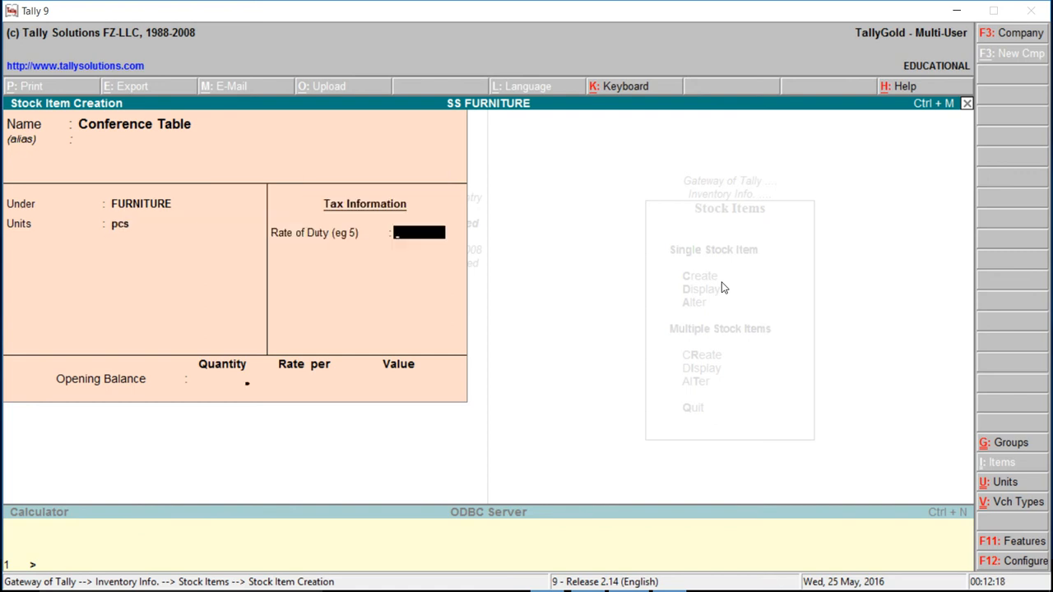
key(Escape)
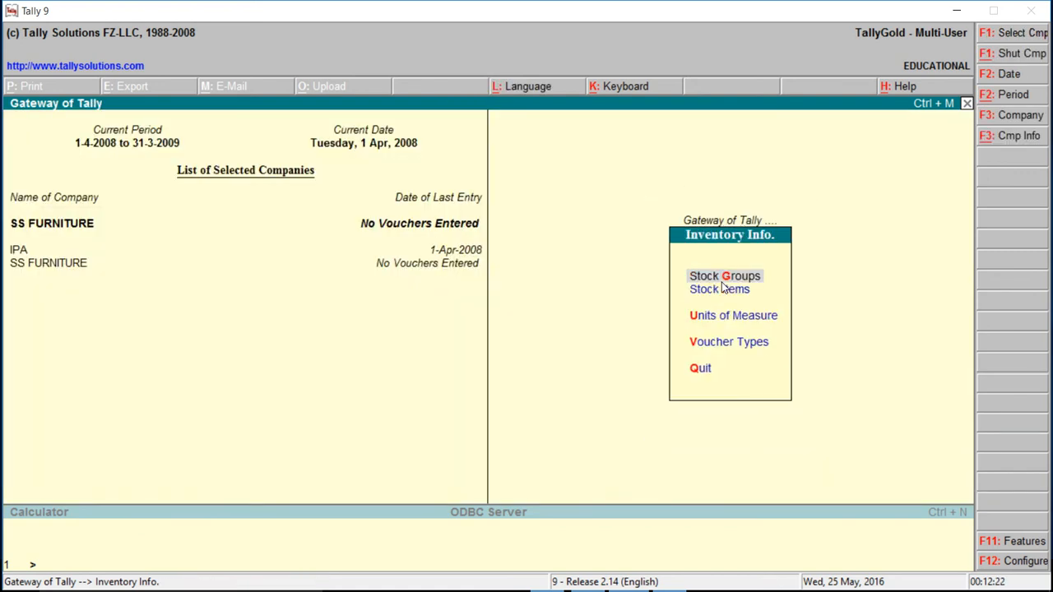
Step: Return to Gateway of Tally and start a new Stock Journal inventory voucher
key(Escape)
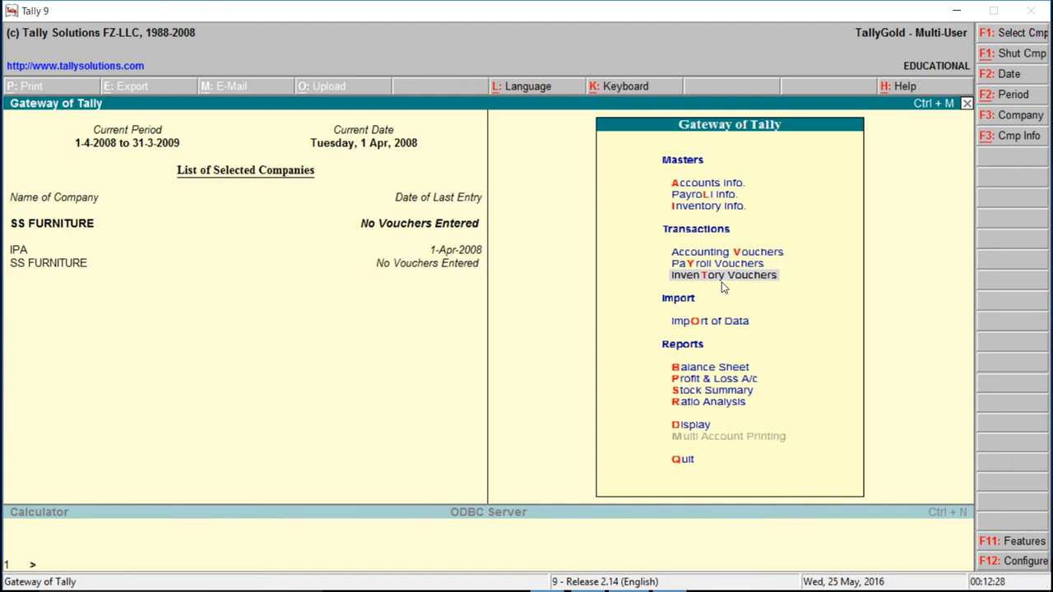
click(724, 274)
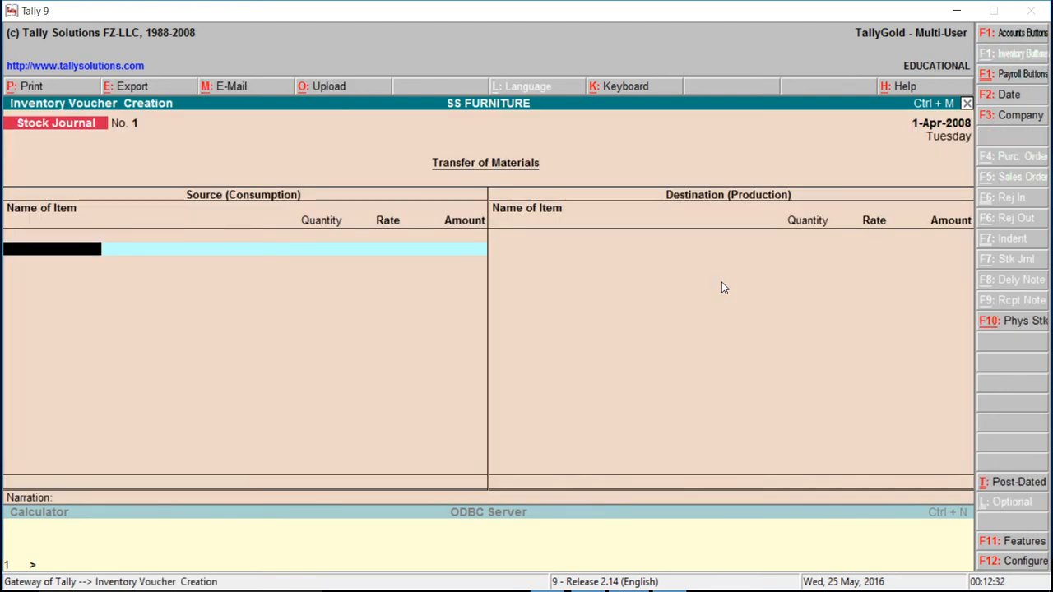
Step: Add Wood and Veener as the first consumed items in the Source column
text(Wo)
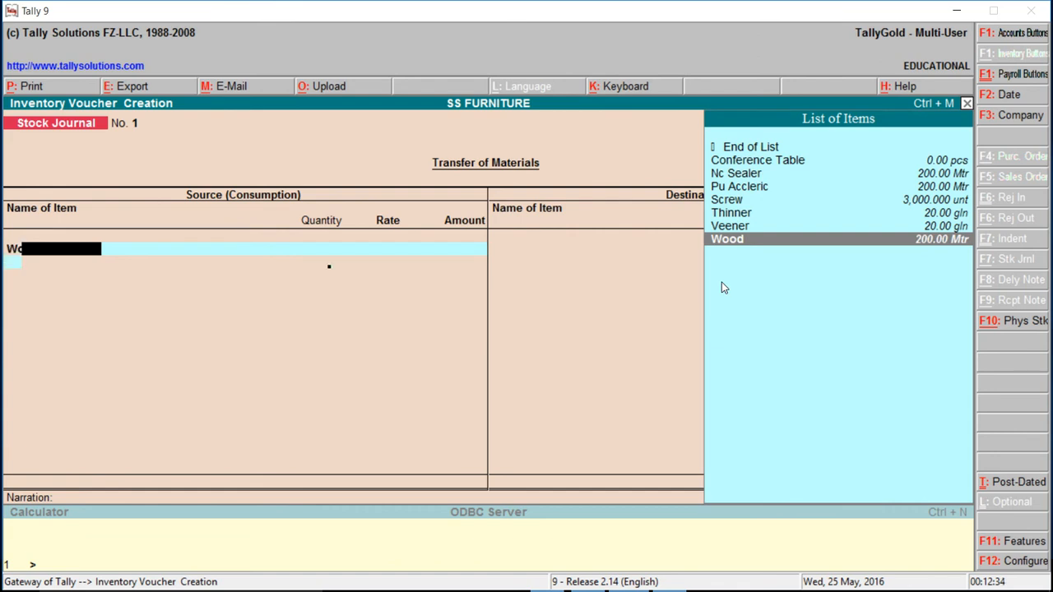
click(727, 239)
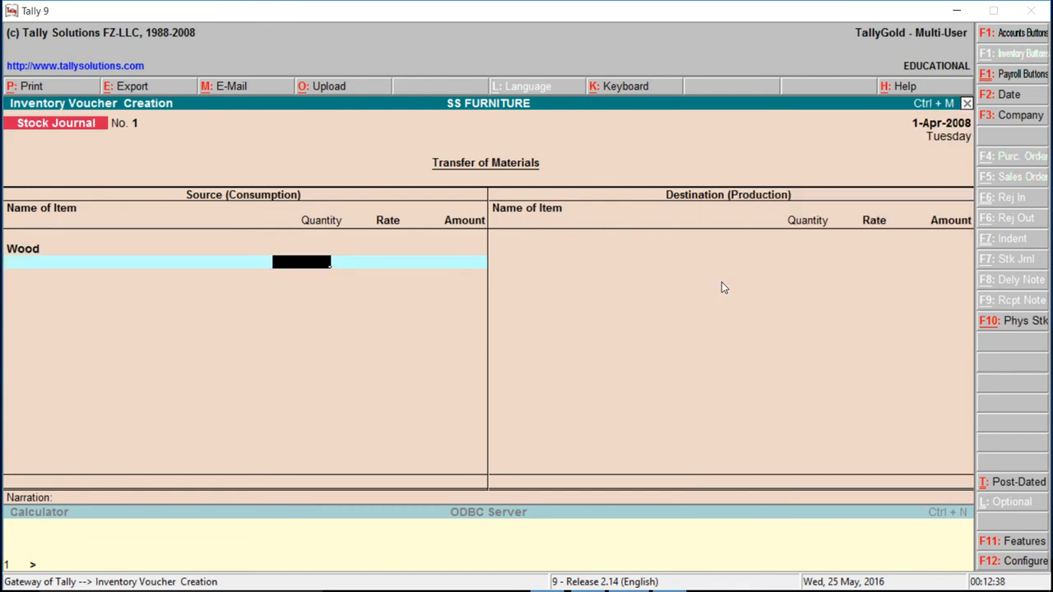
text(4.00 Mtr)
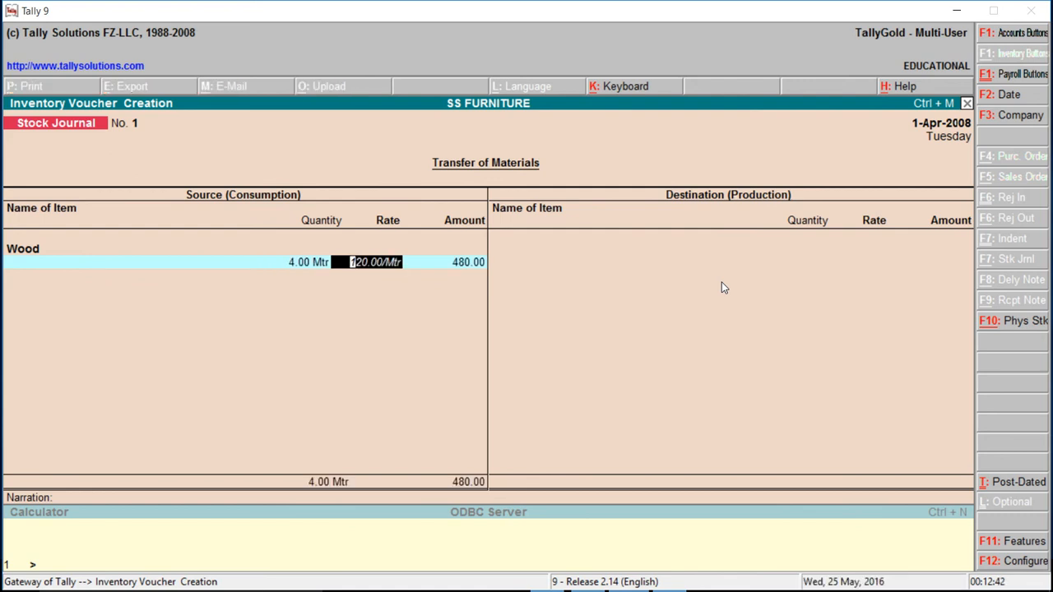
key(enter)
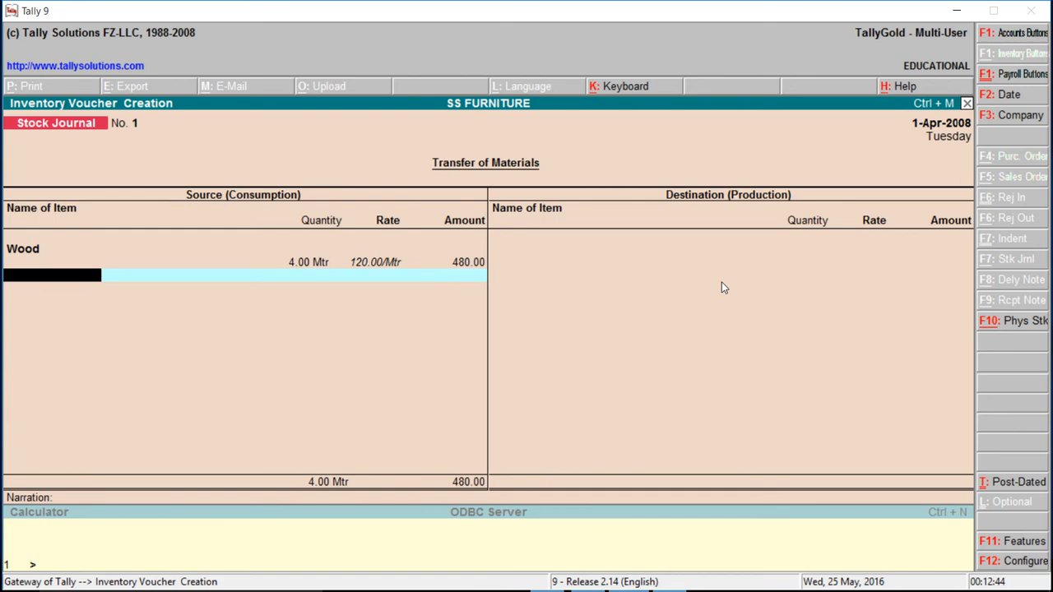
text(Veener)
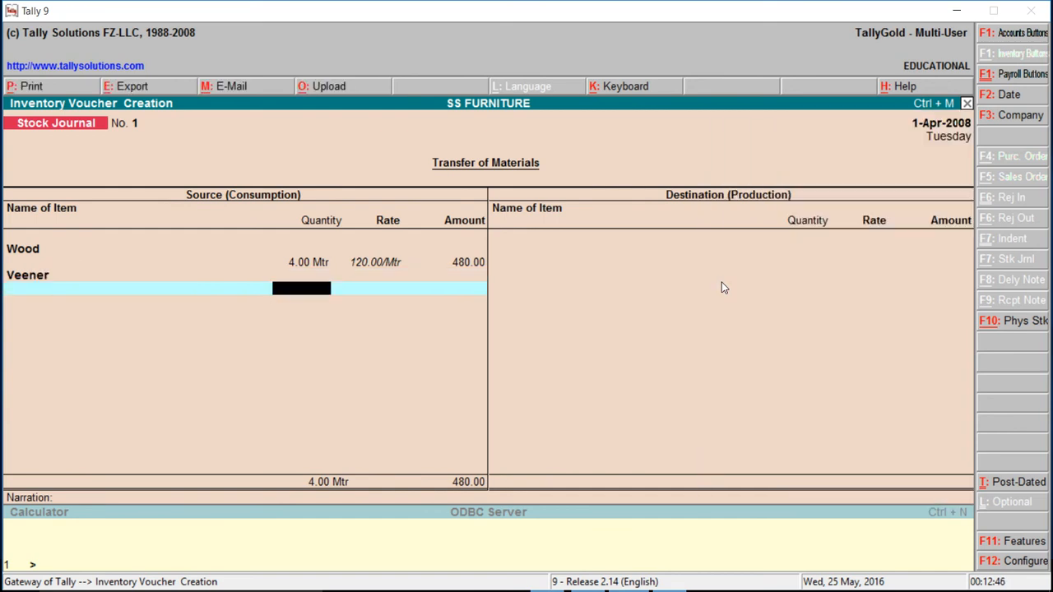
text(1.00 gln)
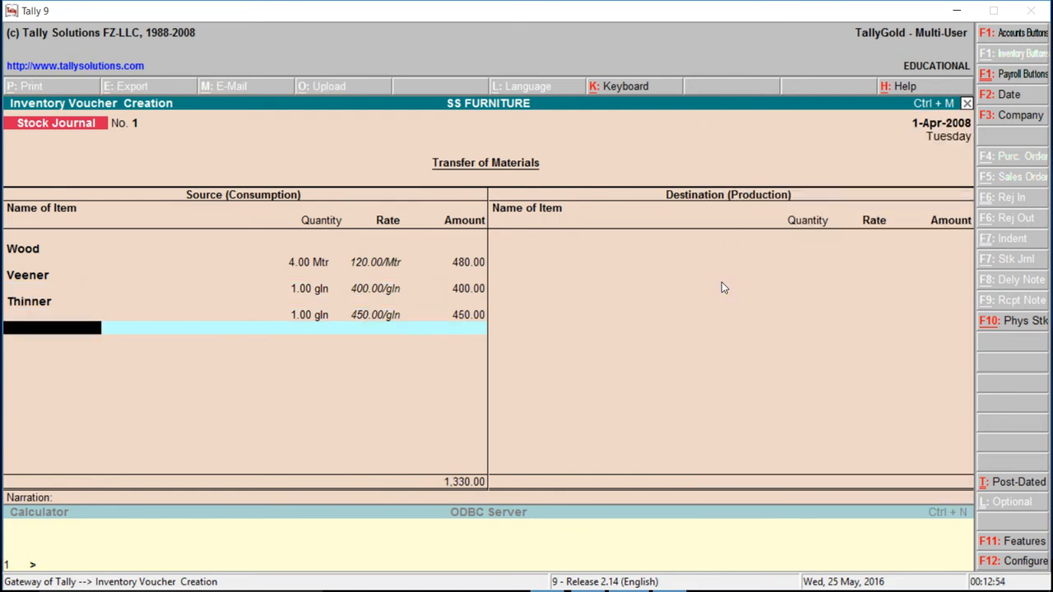
Step: Add the remaining consumed items, including Pu Accleric, Nc Sealer and 200 Screw
text(Pu Accleric)
text(3.00 Mtr)
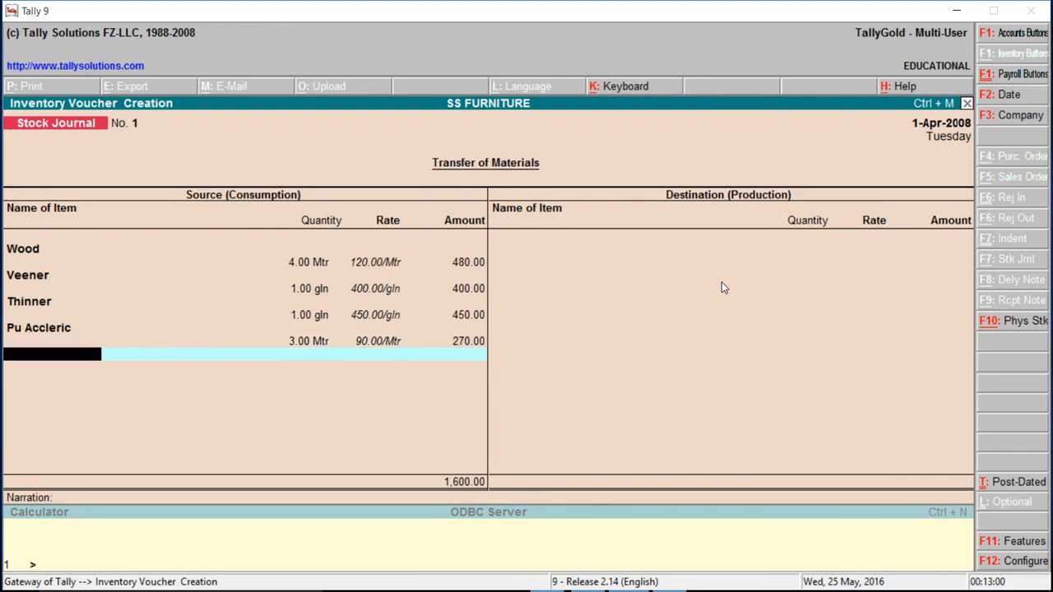
text(N)
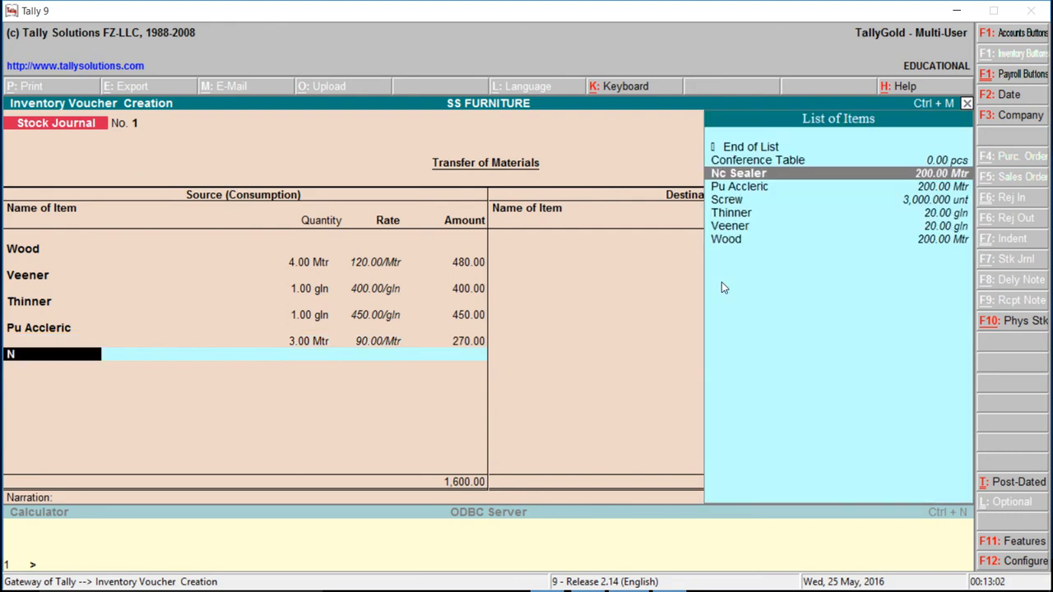
click(738, 173)
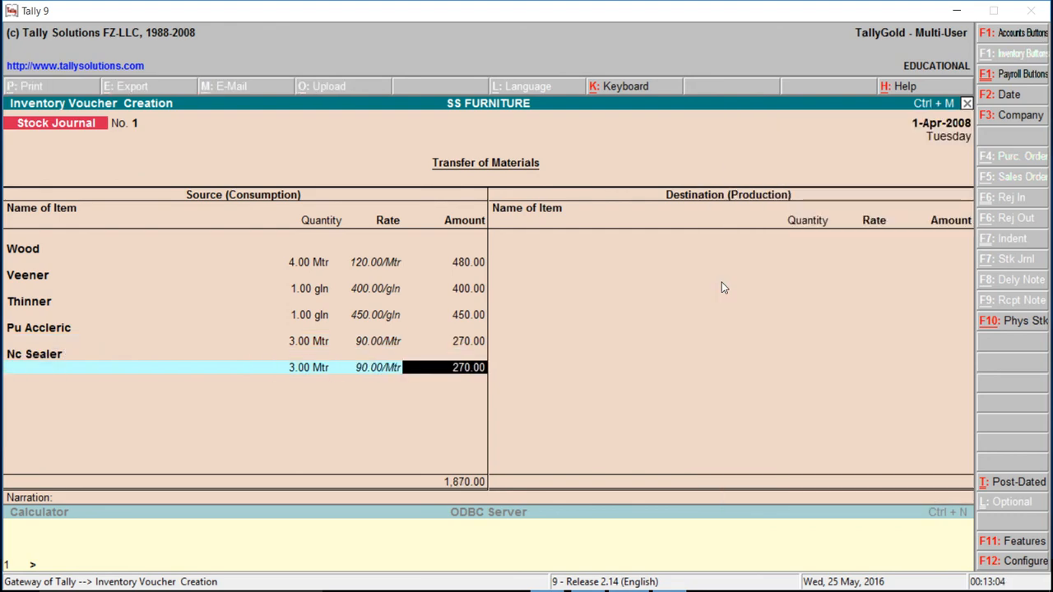
text(Screw)
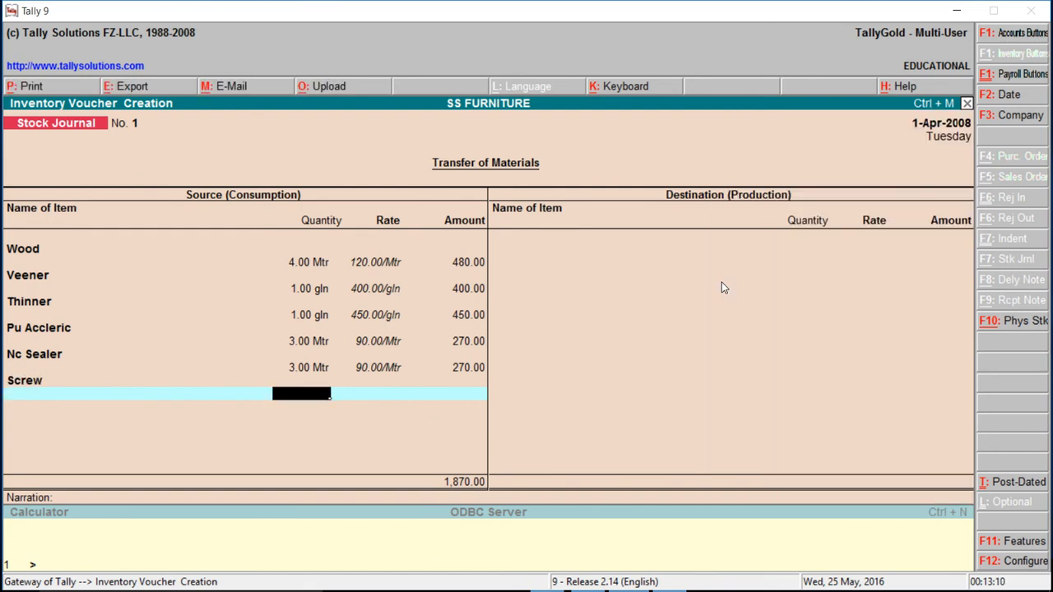
text(200.000 unt)
text(C)
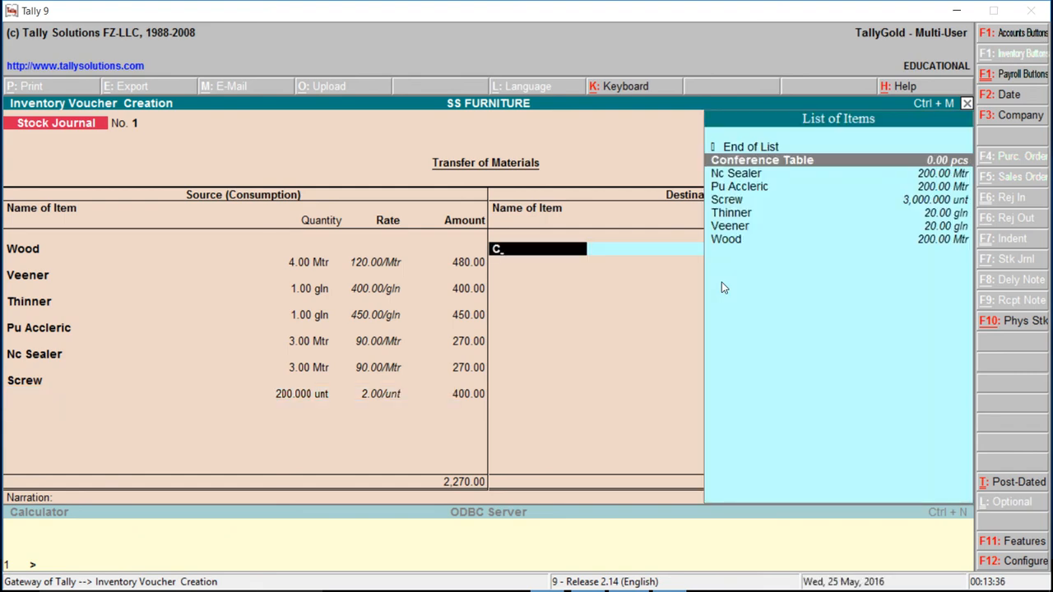
Step: Produce 10 Conference Tables worth 22,700 with narration 'production', and save the voucher
click(762, 160)
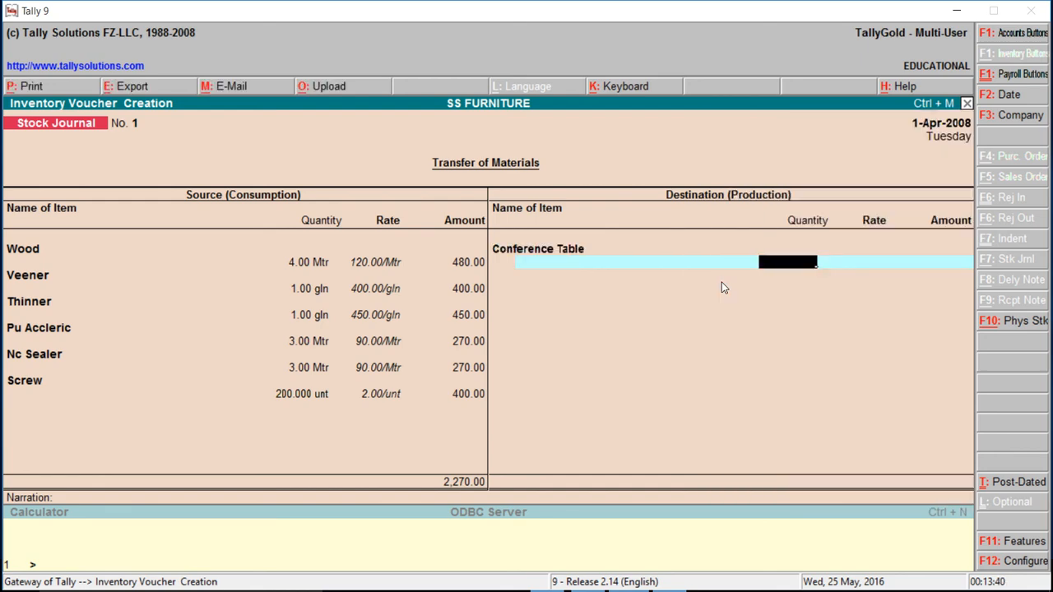
text(10.00 pcs)
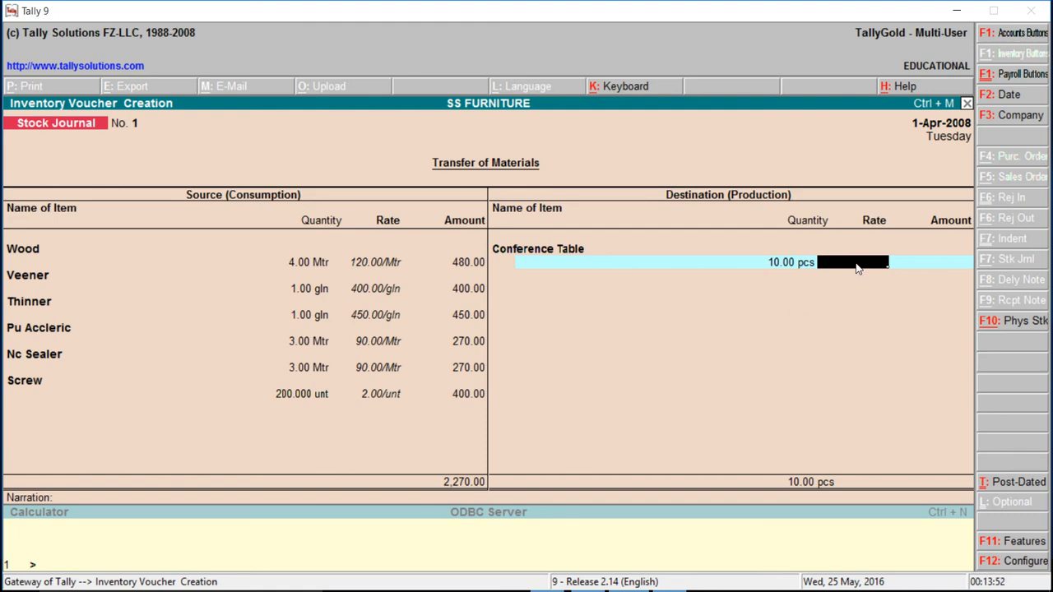
text(22)
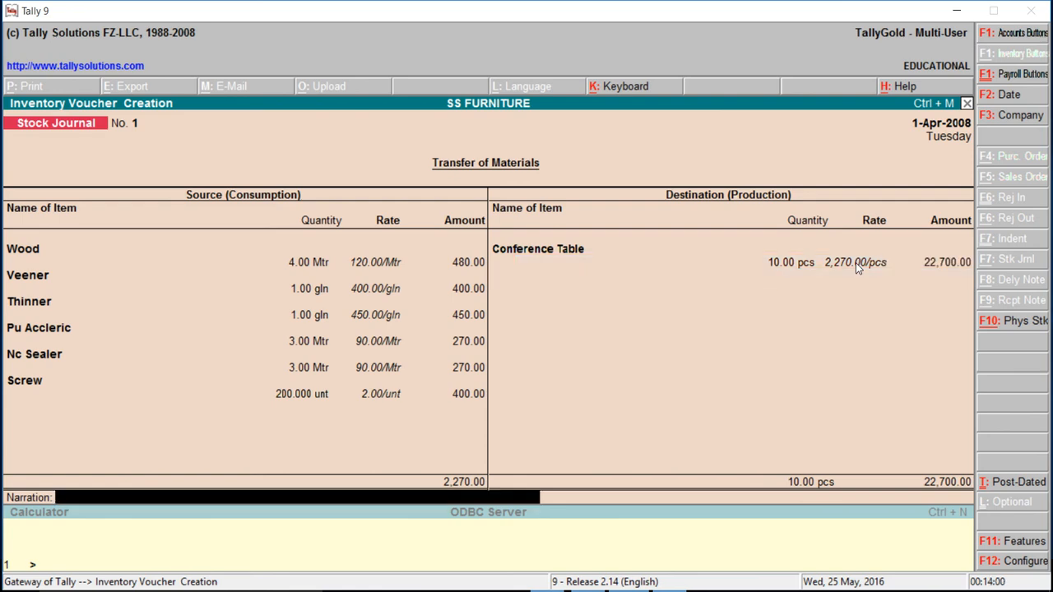
text(production of conferenc table)
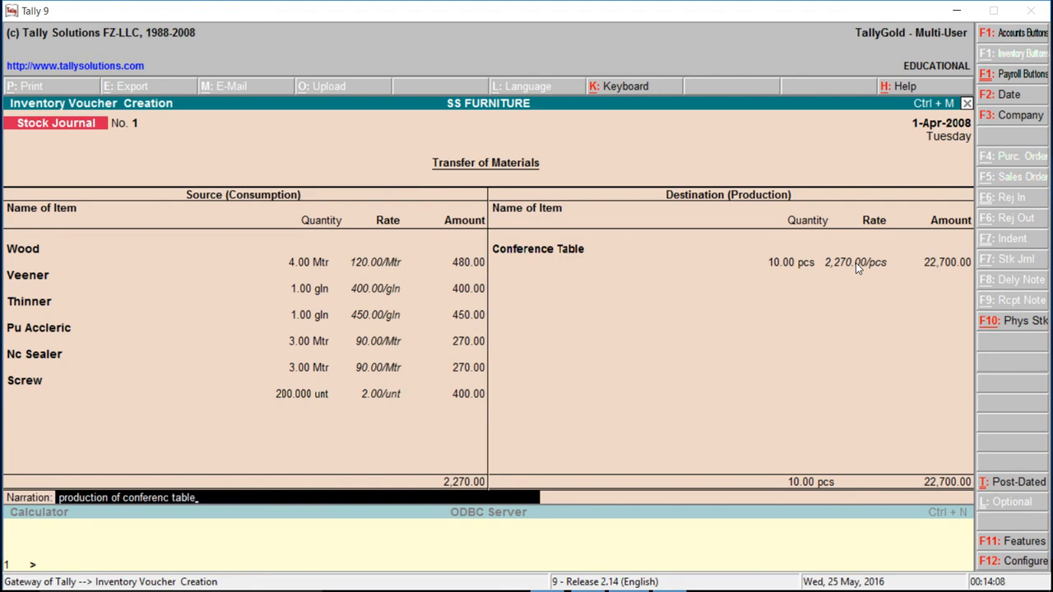
key(enter)
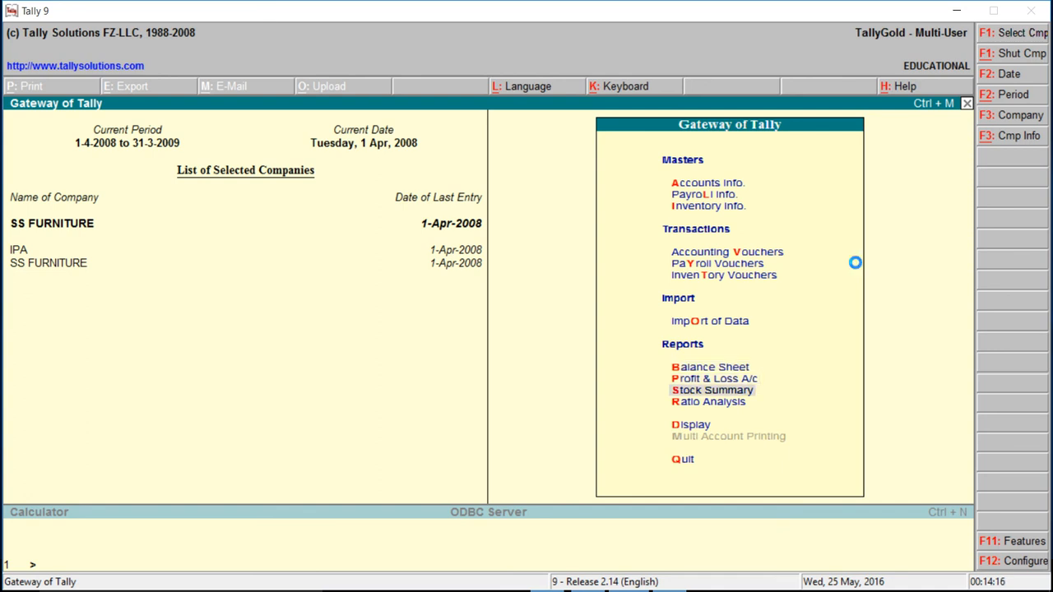
Step: Check the Stock Summary for Conference Table (10 pcs, 22,700), drill into its voucher, then exit
click(711, 390)
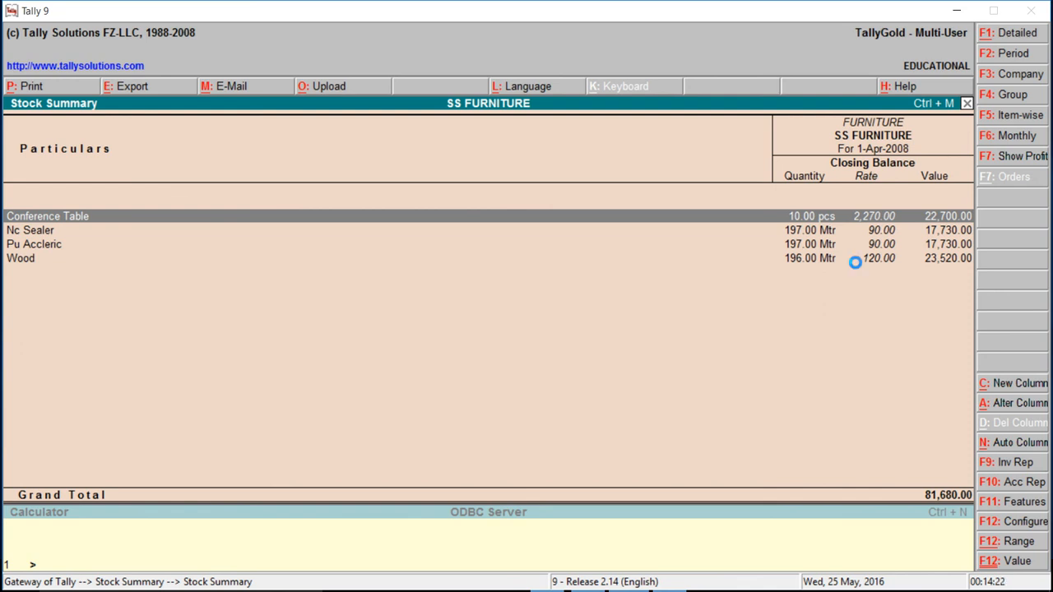
double_click(47, 216)
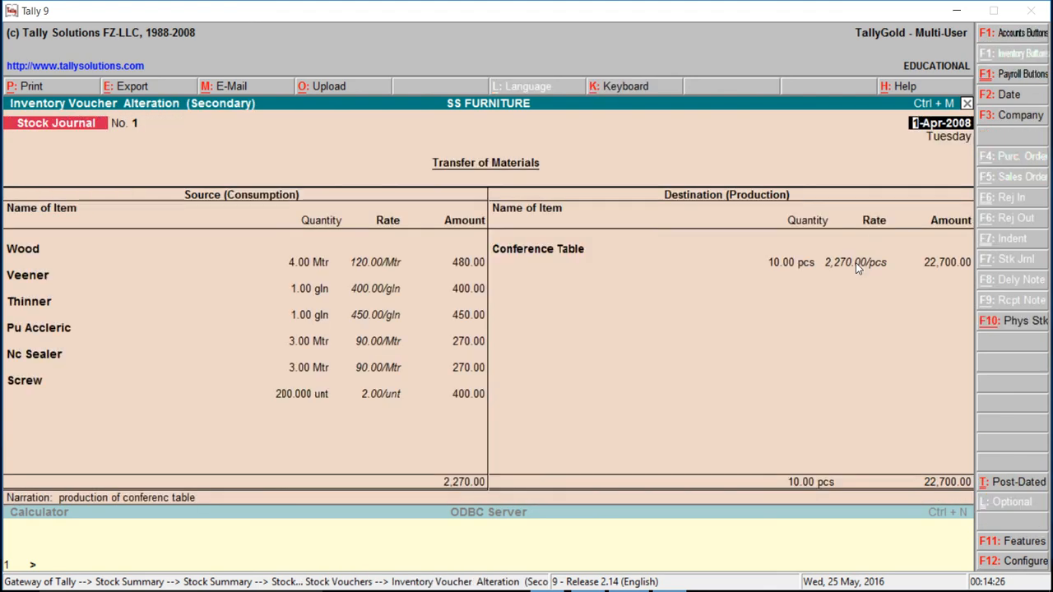
key(Escape)
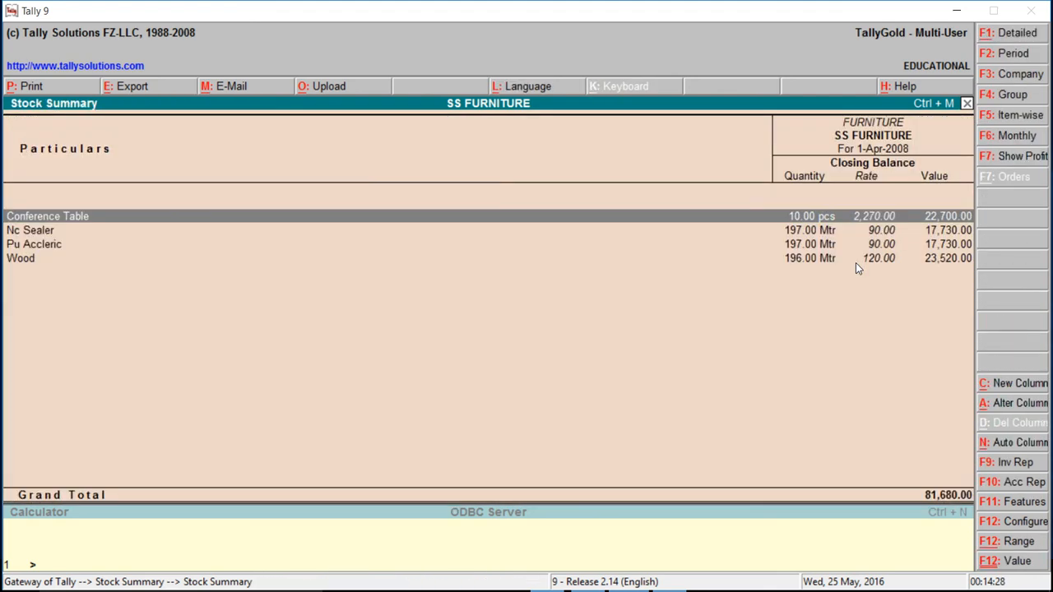
key(Escape)
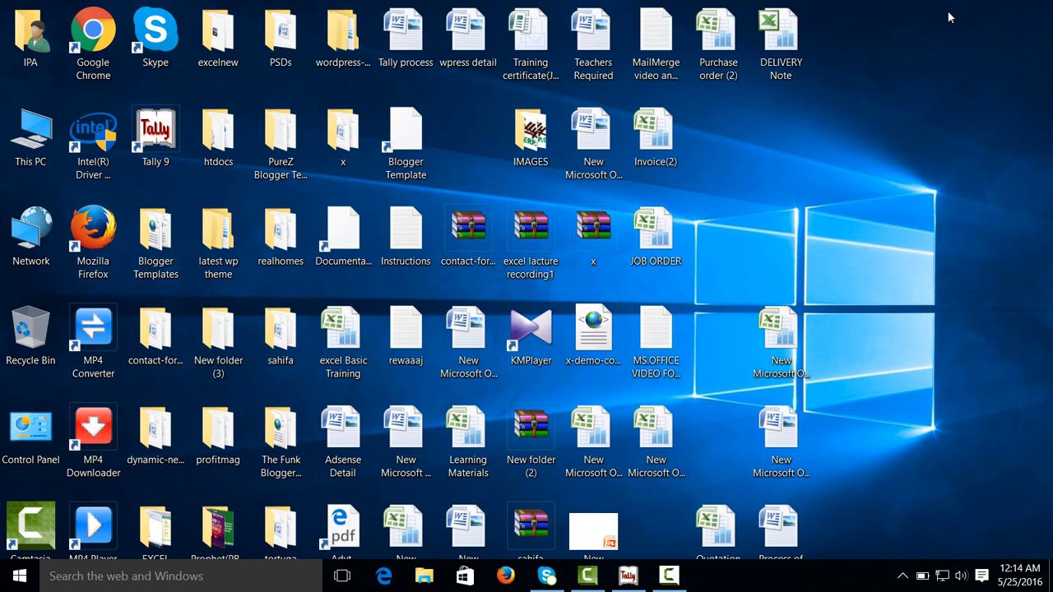
mouse_move(750, 404)
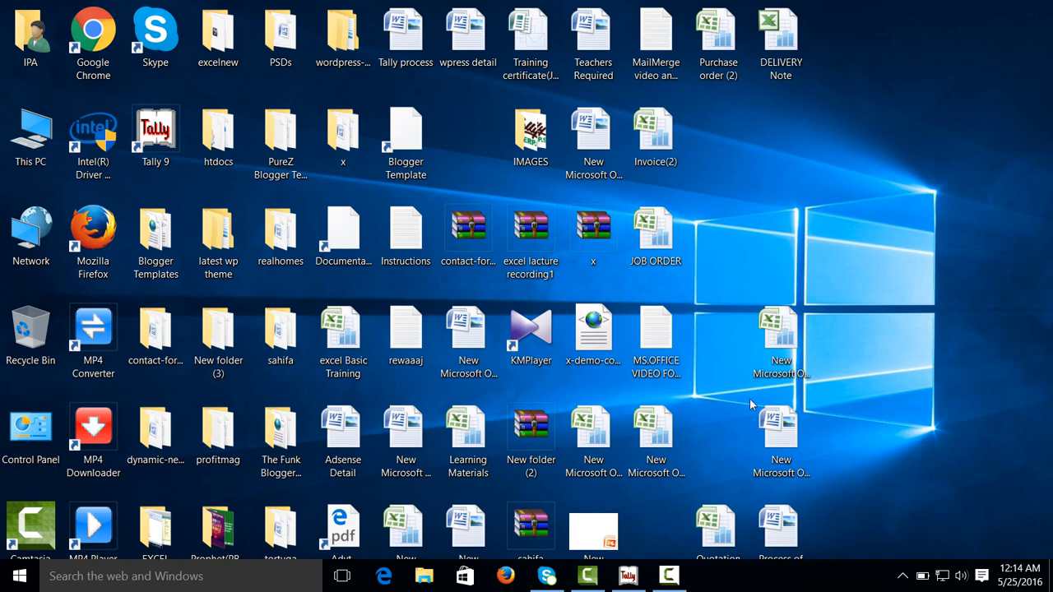
click(669, 575)
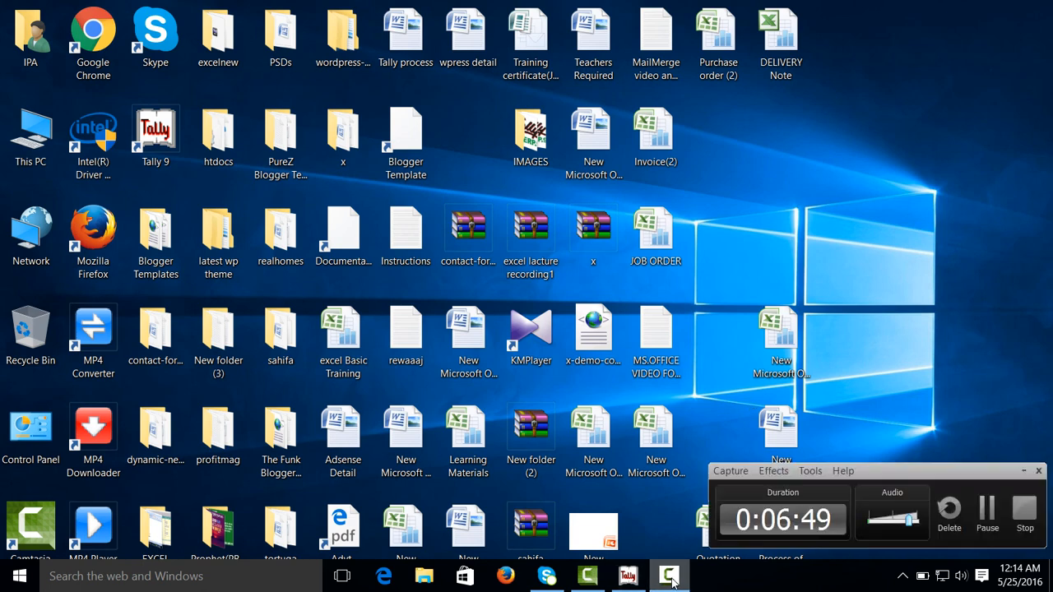
mouse_move(900, 411)
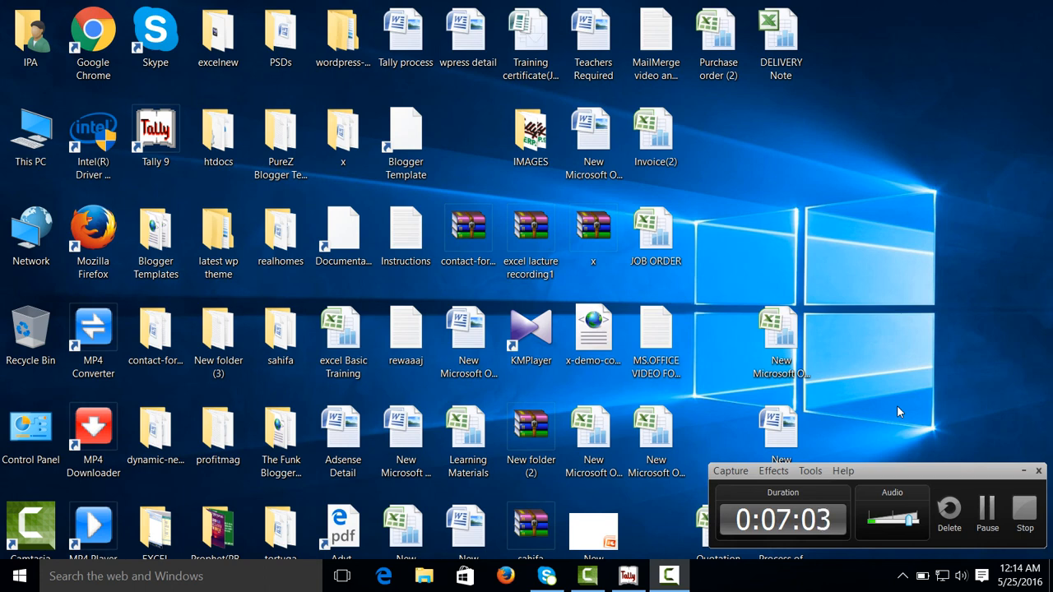
mouse_move(972, 466)
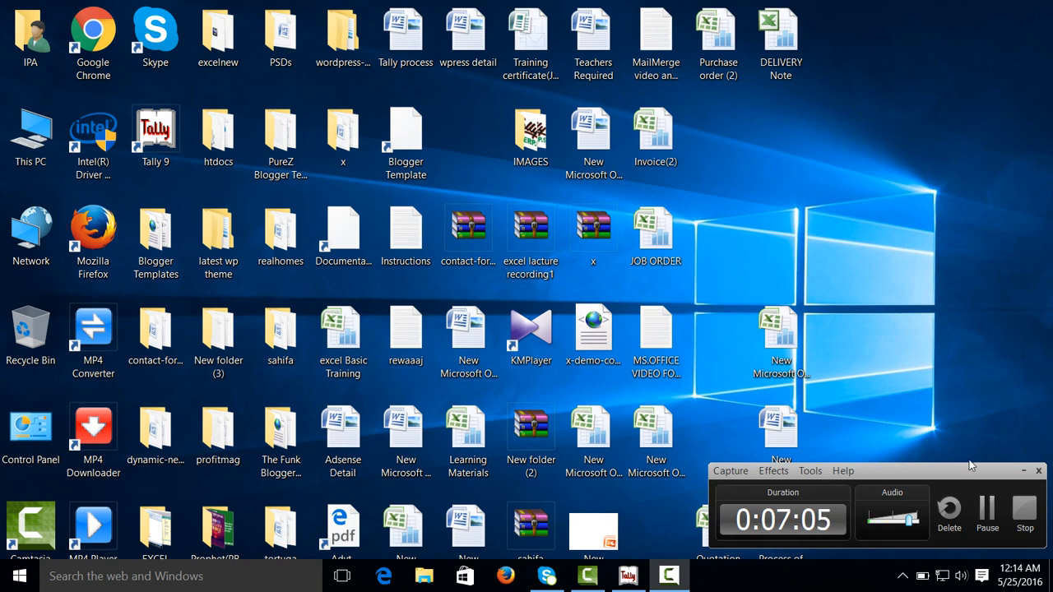